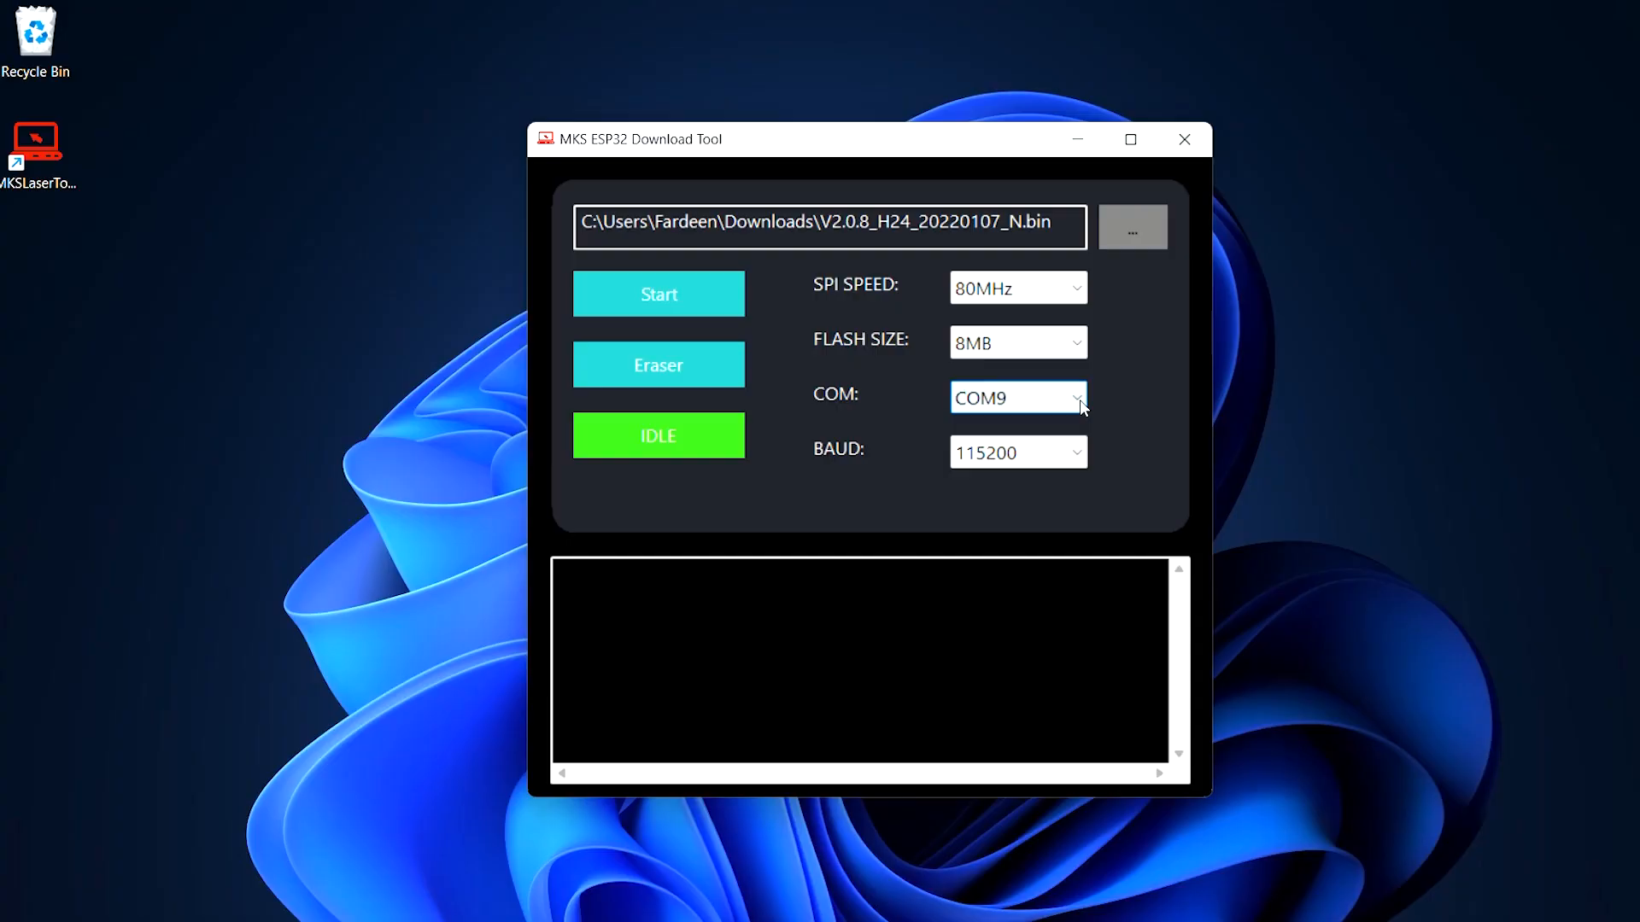
Browse the AliExpress MKS DLC32 board listing, scrolling down the product page.
click(657, 293)
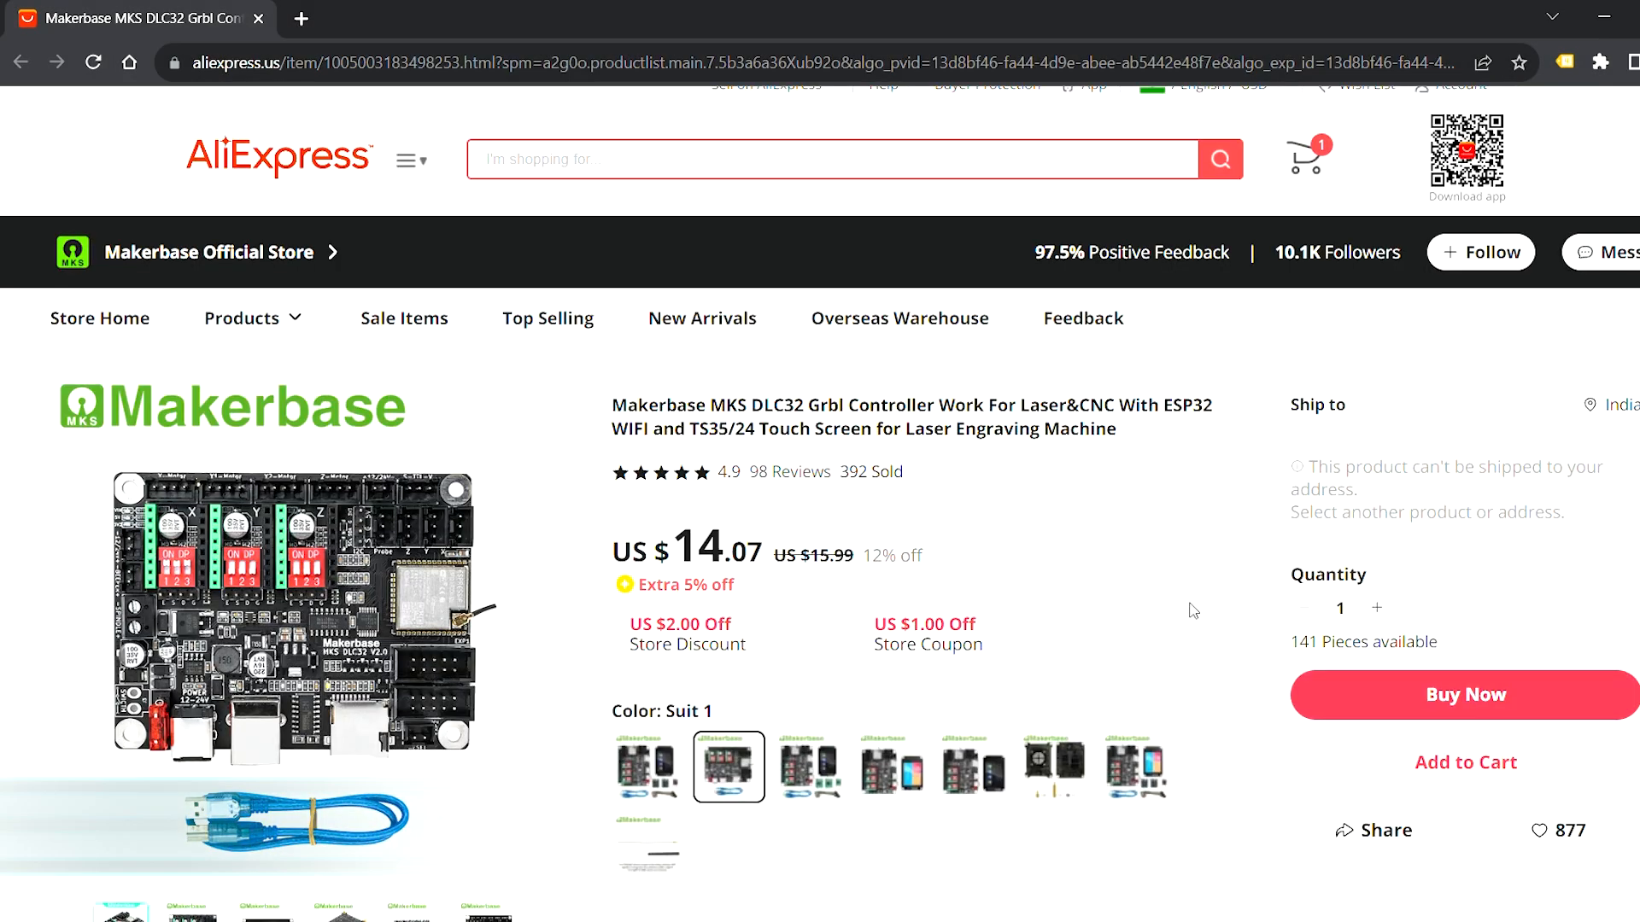
scroll(down, 3)
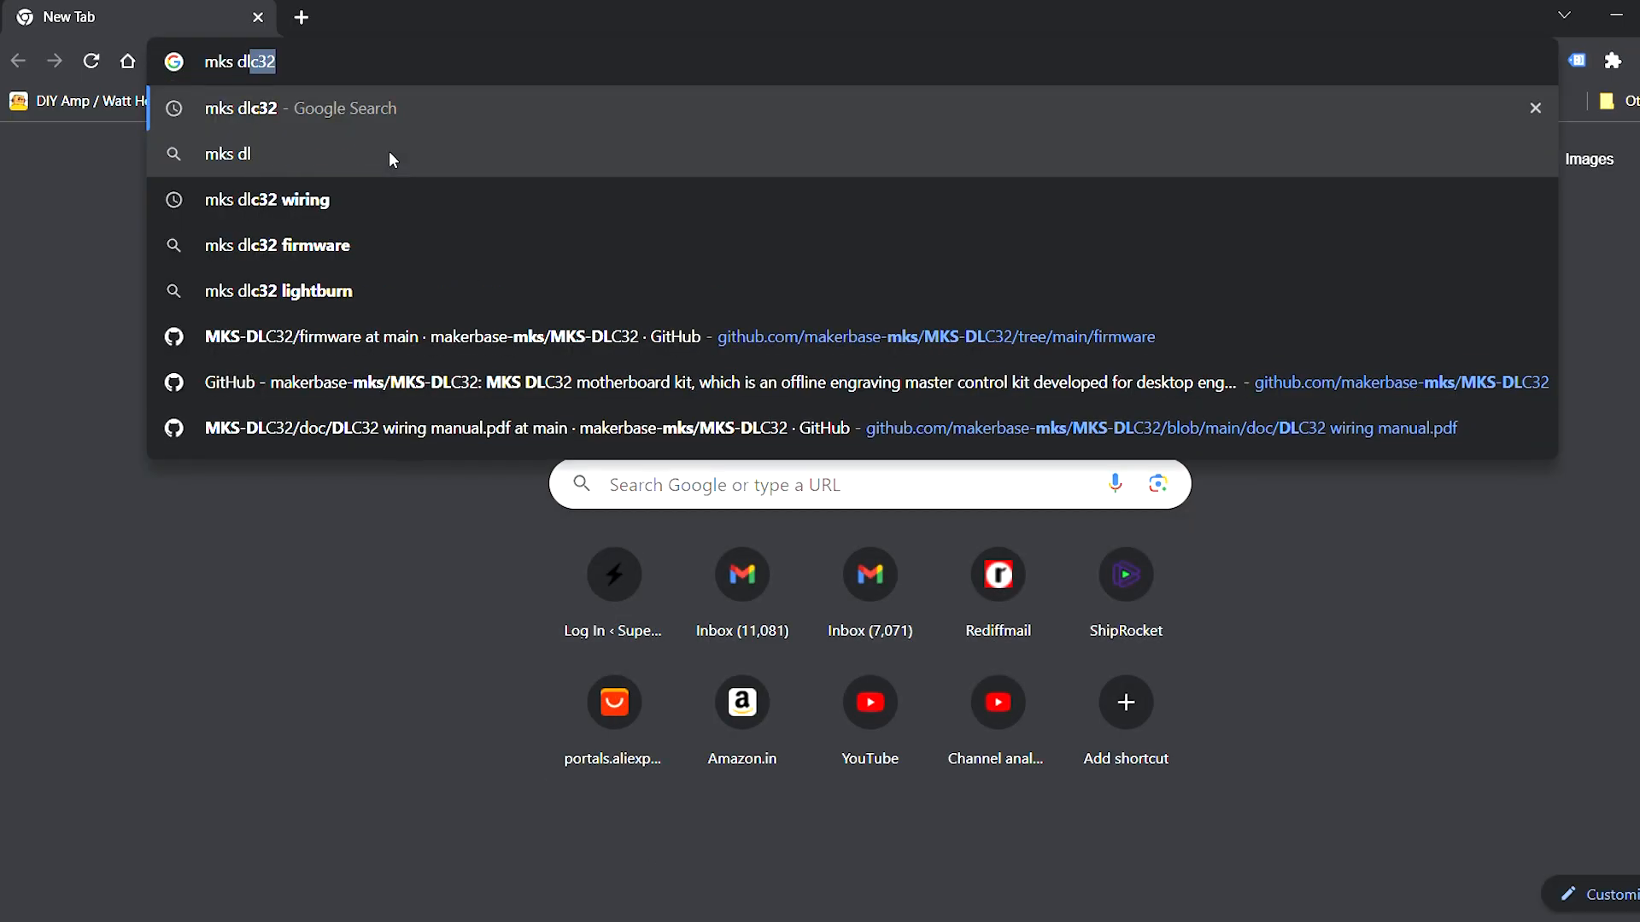
Download MKSLaserTool_setupV2.0.4.rar from the MKS-DLC32 repository's firmware/tool folder.
click(834, 383)
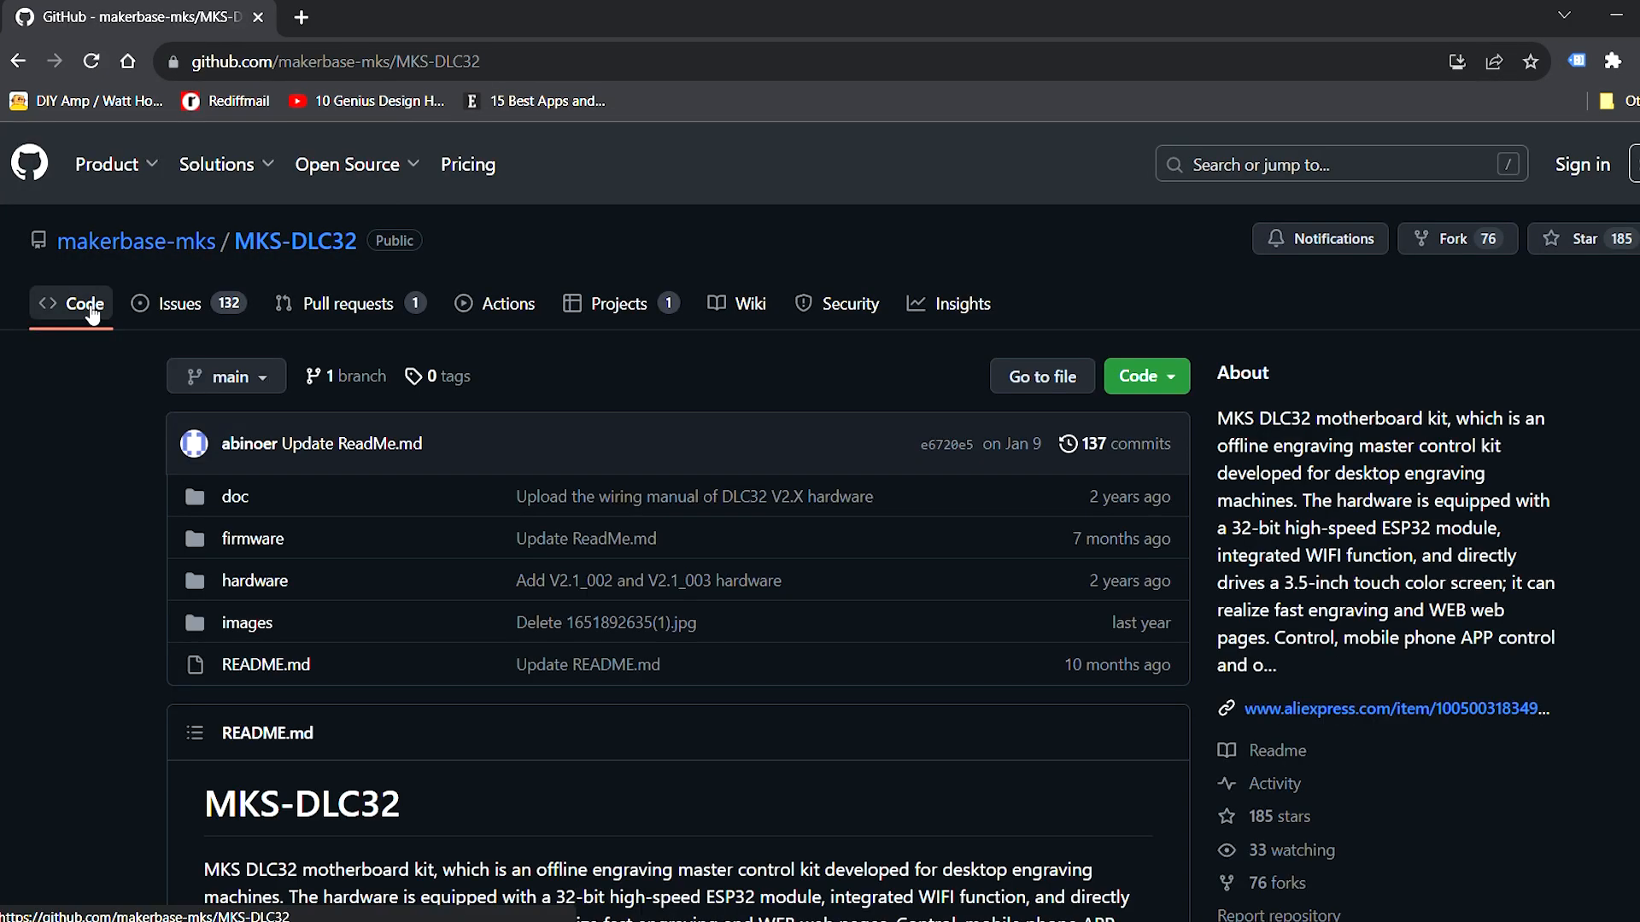
mouse_move(252, 539)
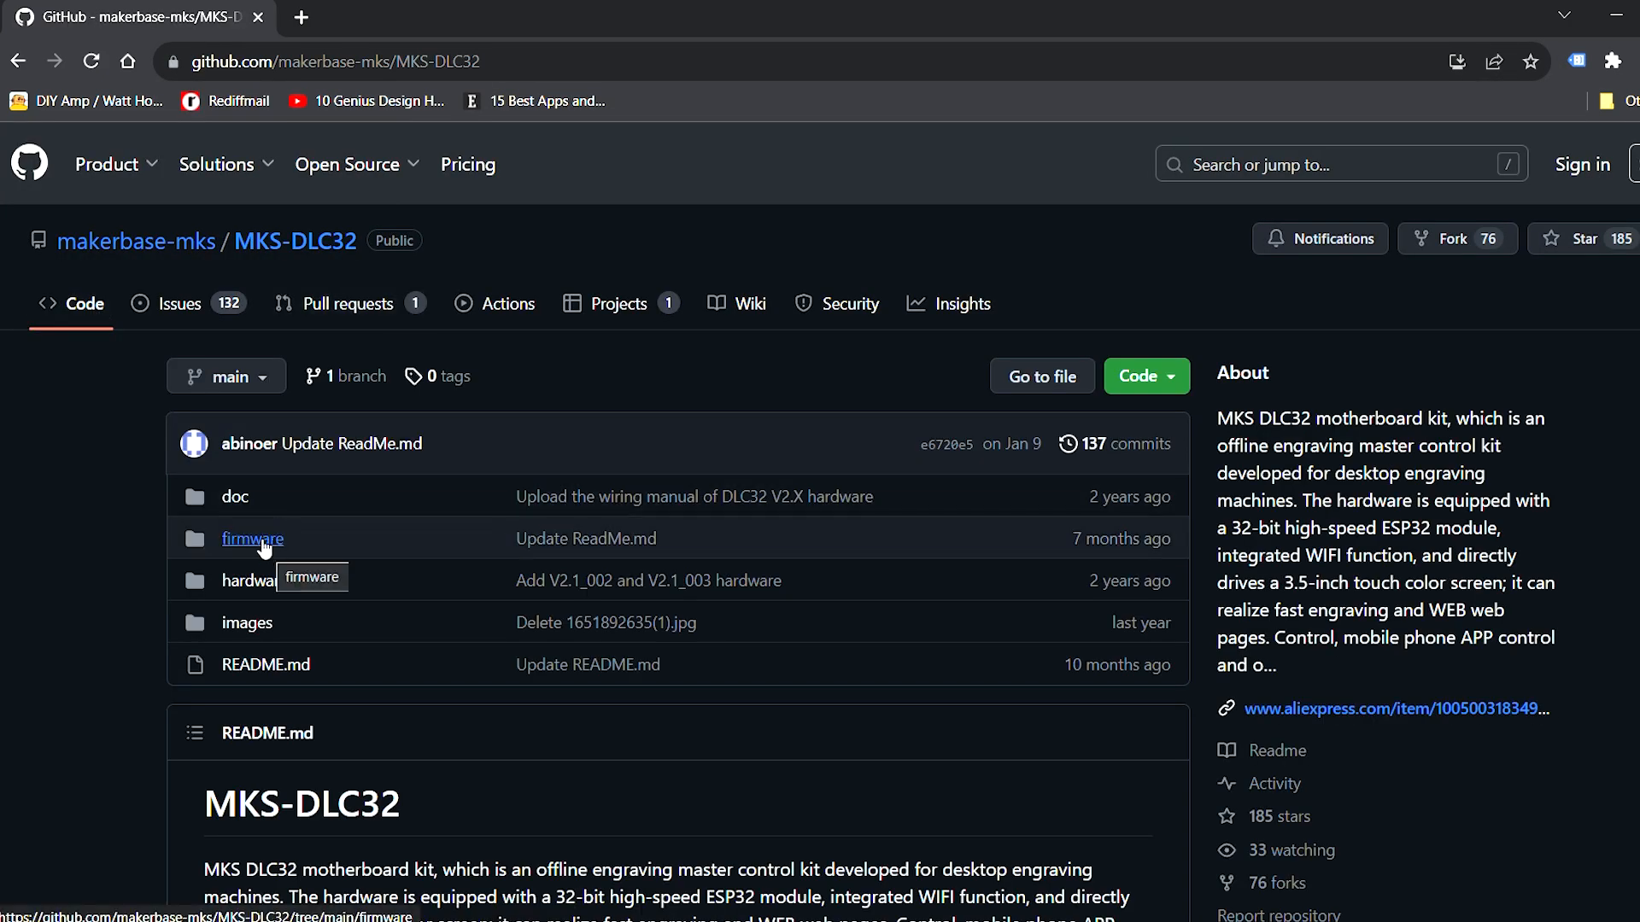
click(252, 539)
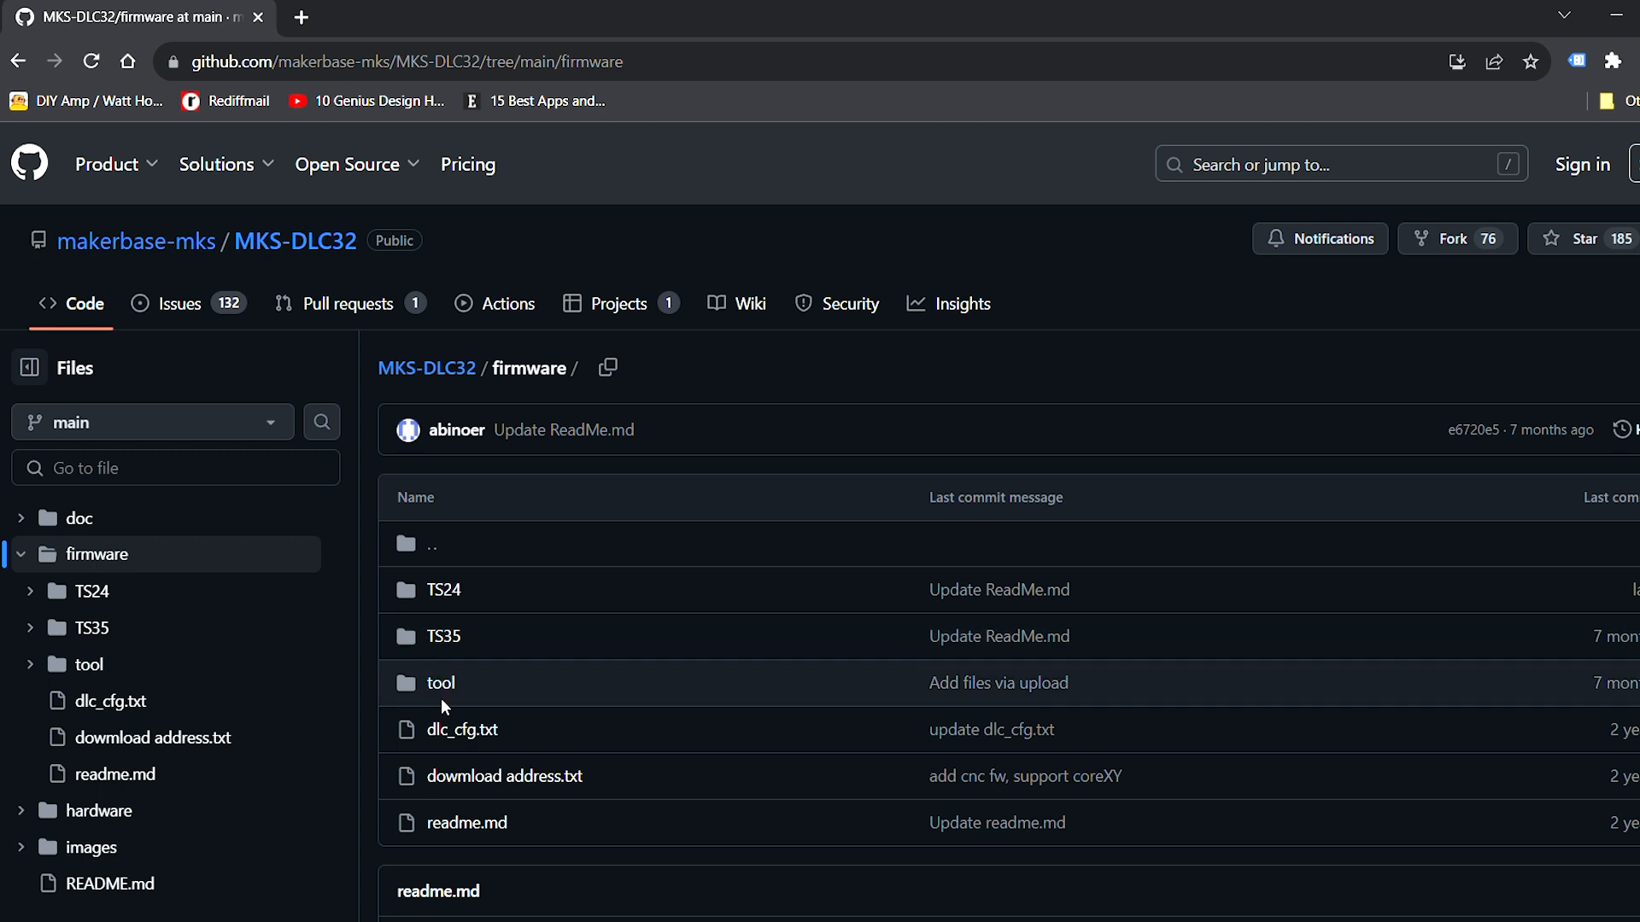
click(440, 683)
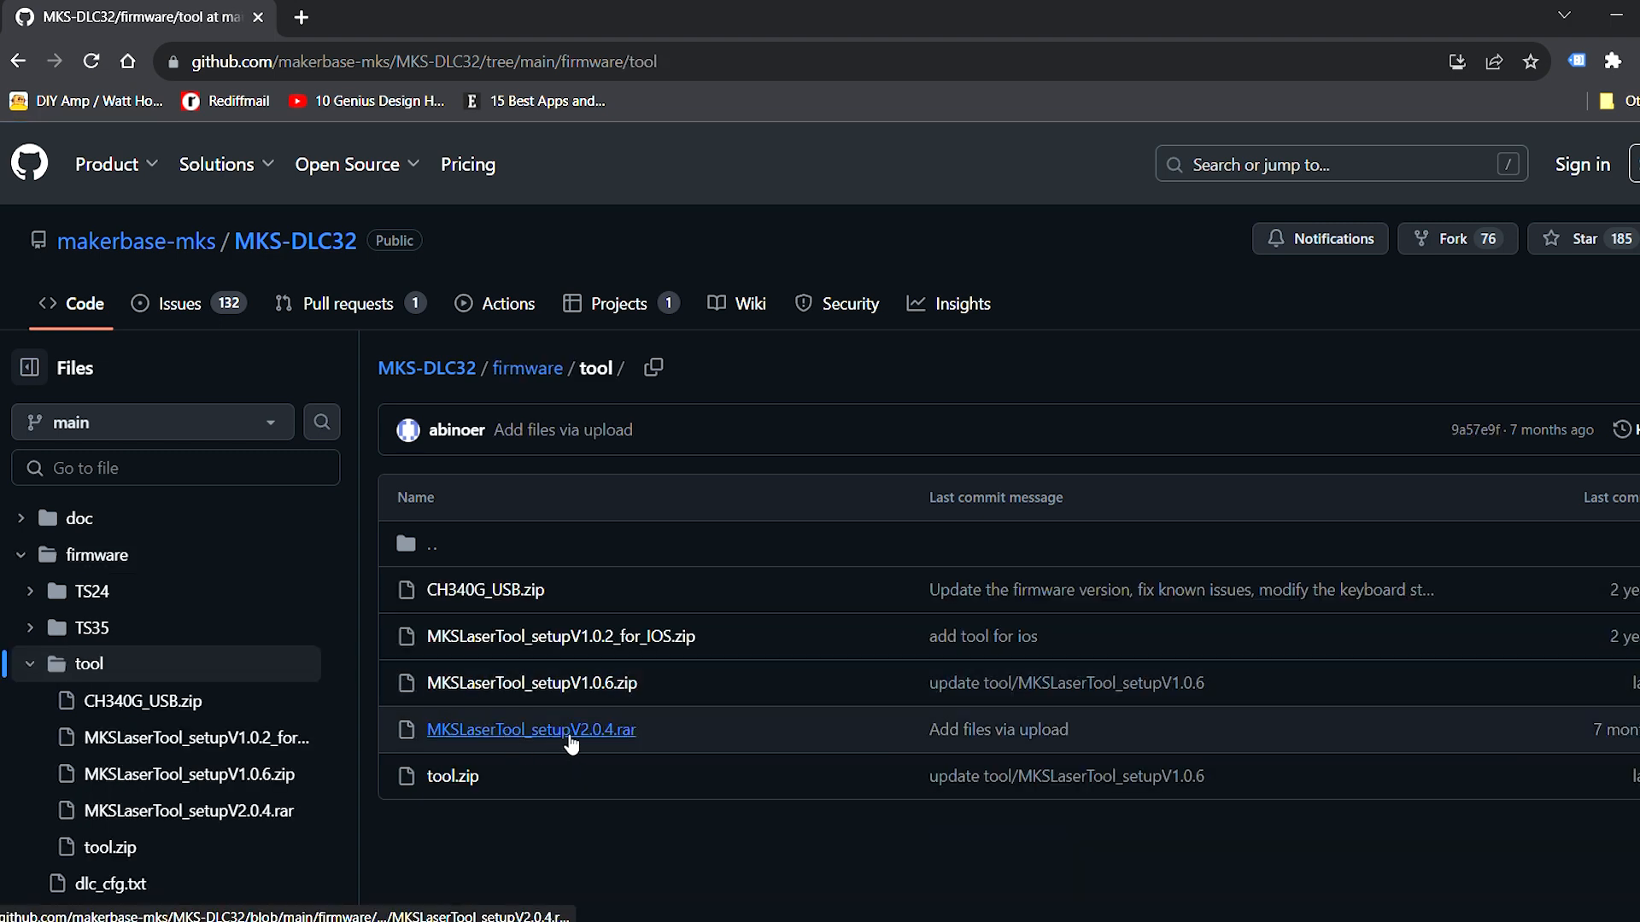
click(531, 729)
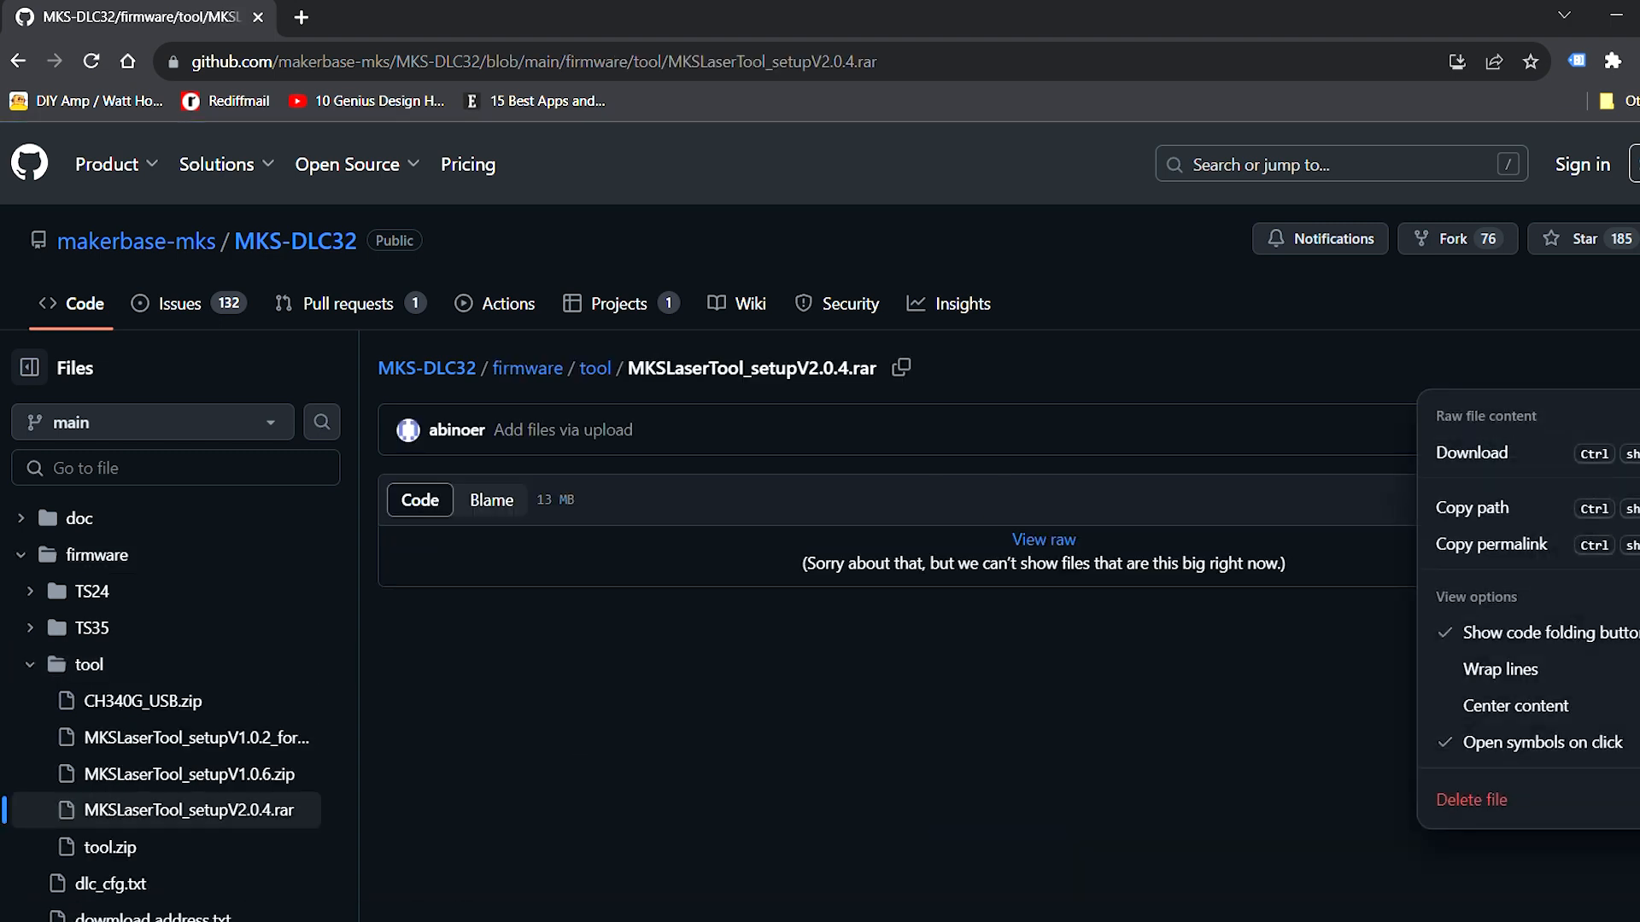
click(837, 439)
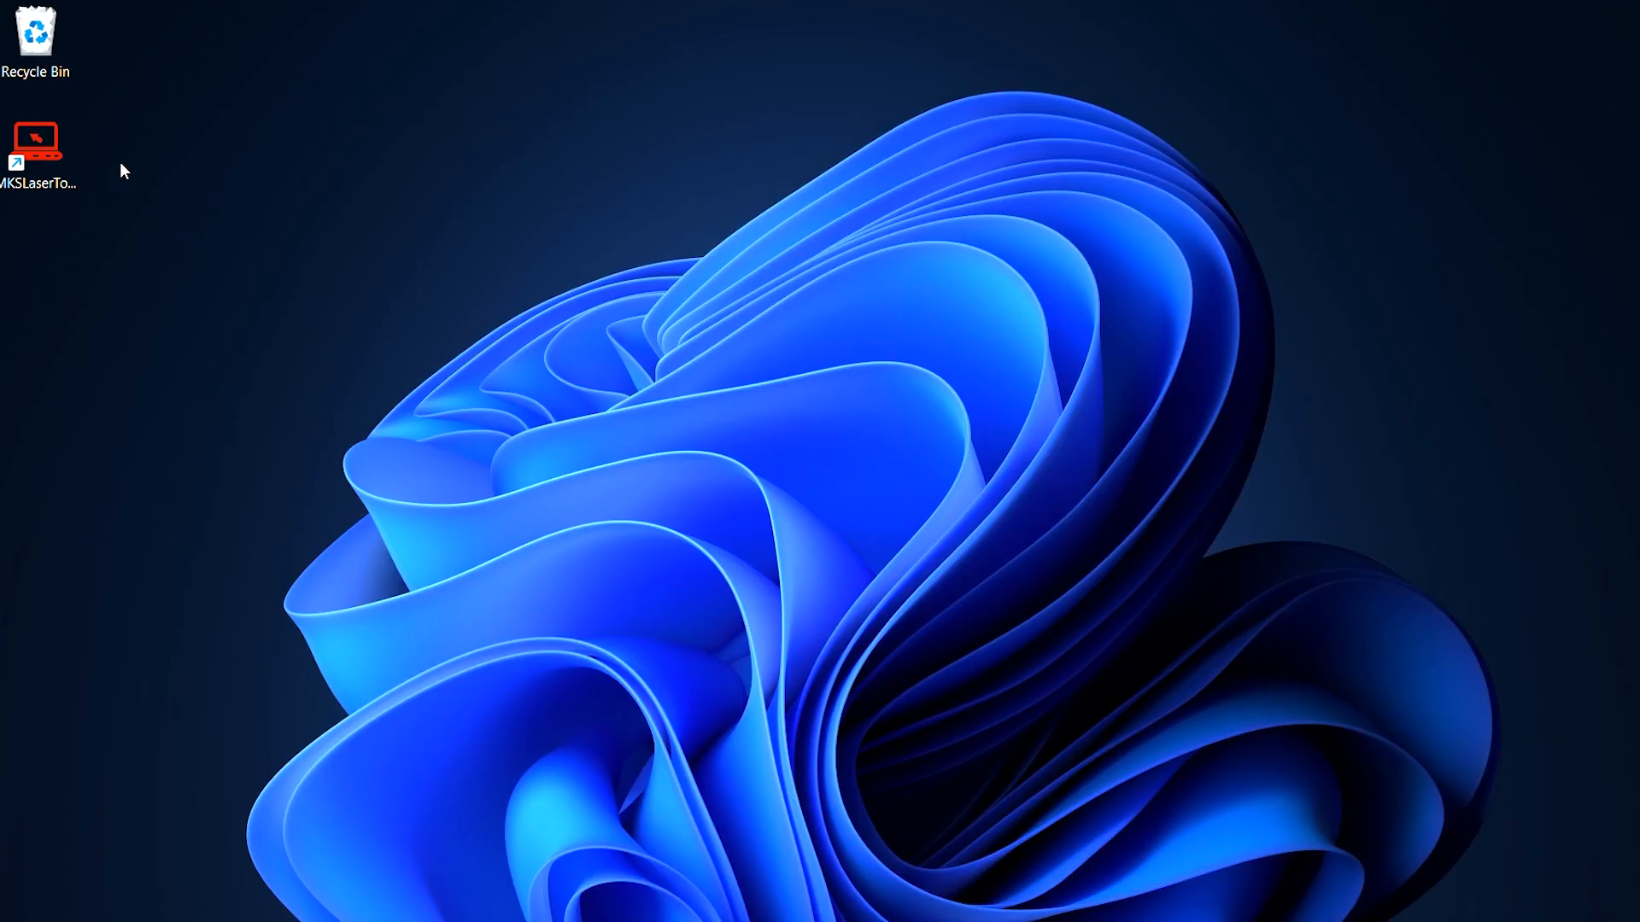
Download the V2.0.8_H24_20220107_N.bin laser firmware from the TS24 firmware folder.
double_click(34, 145)
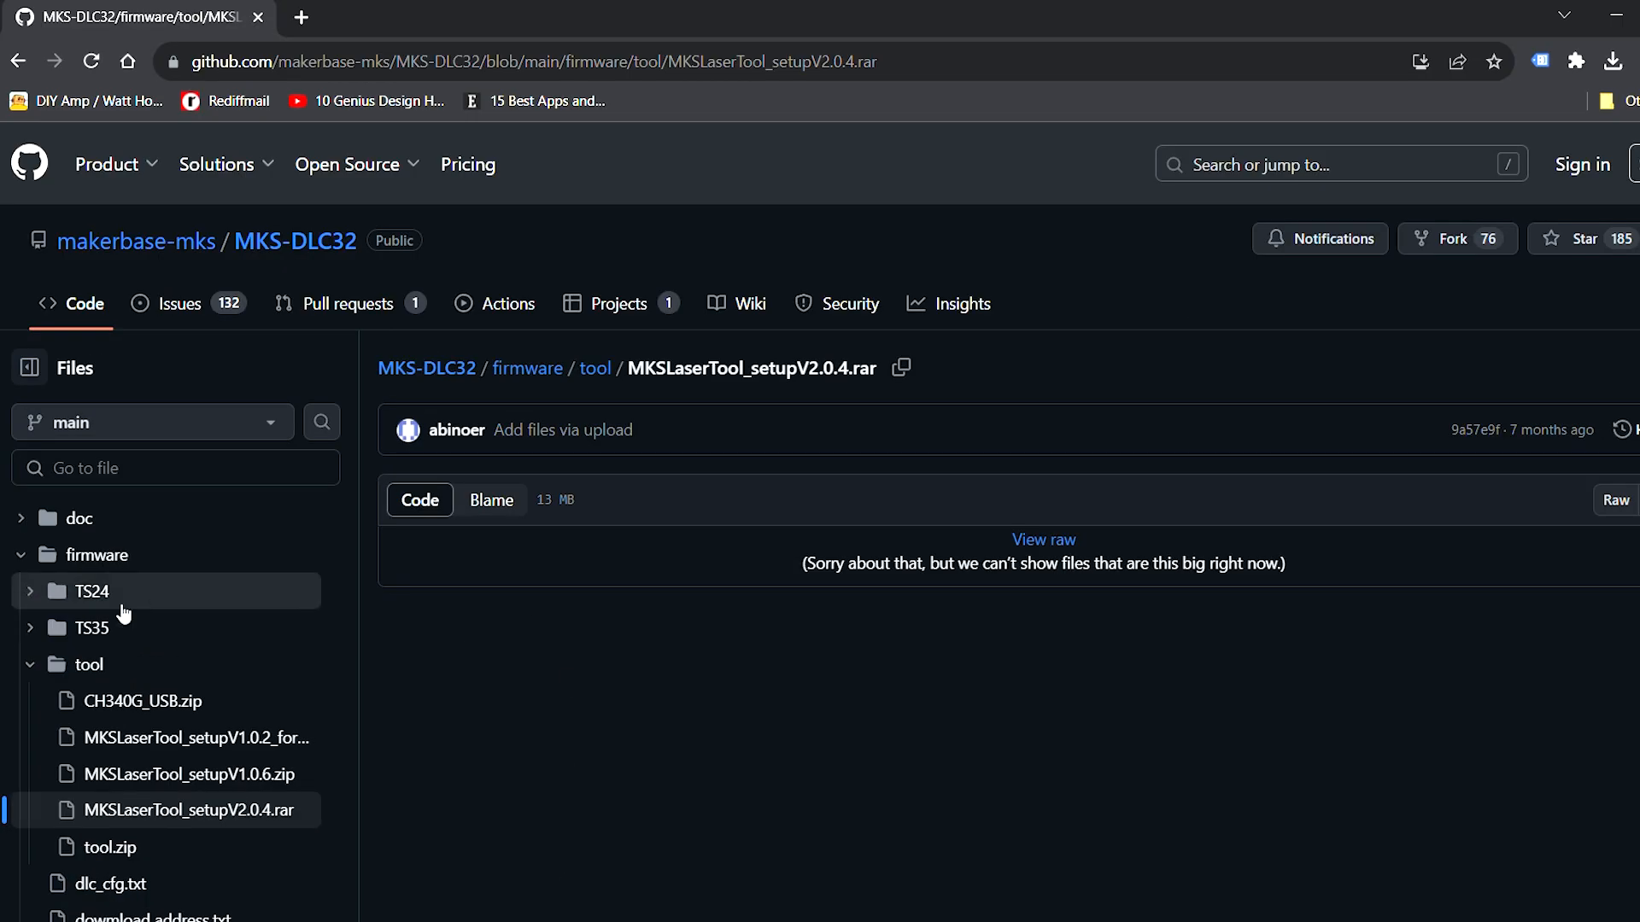
click(91, 591)
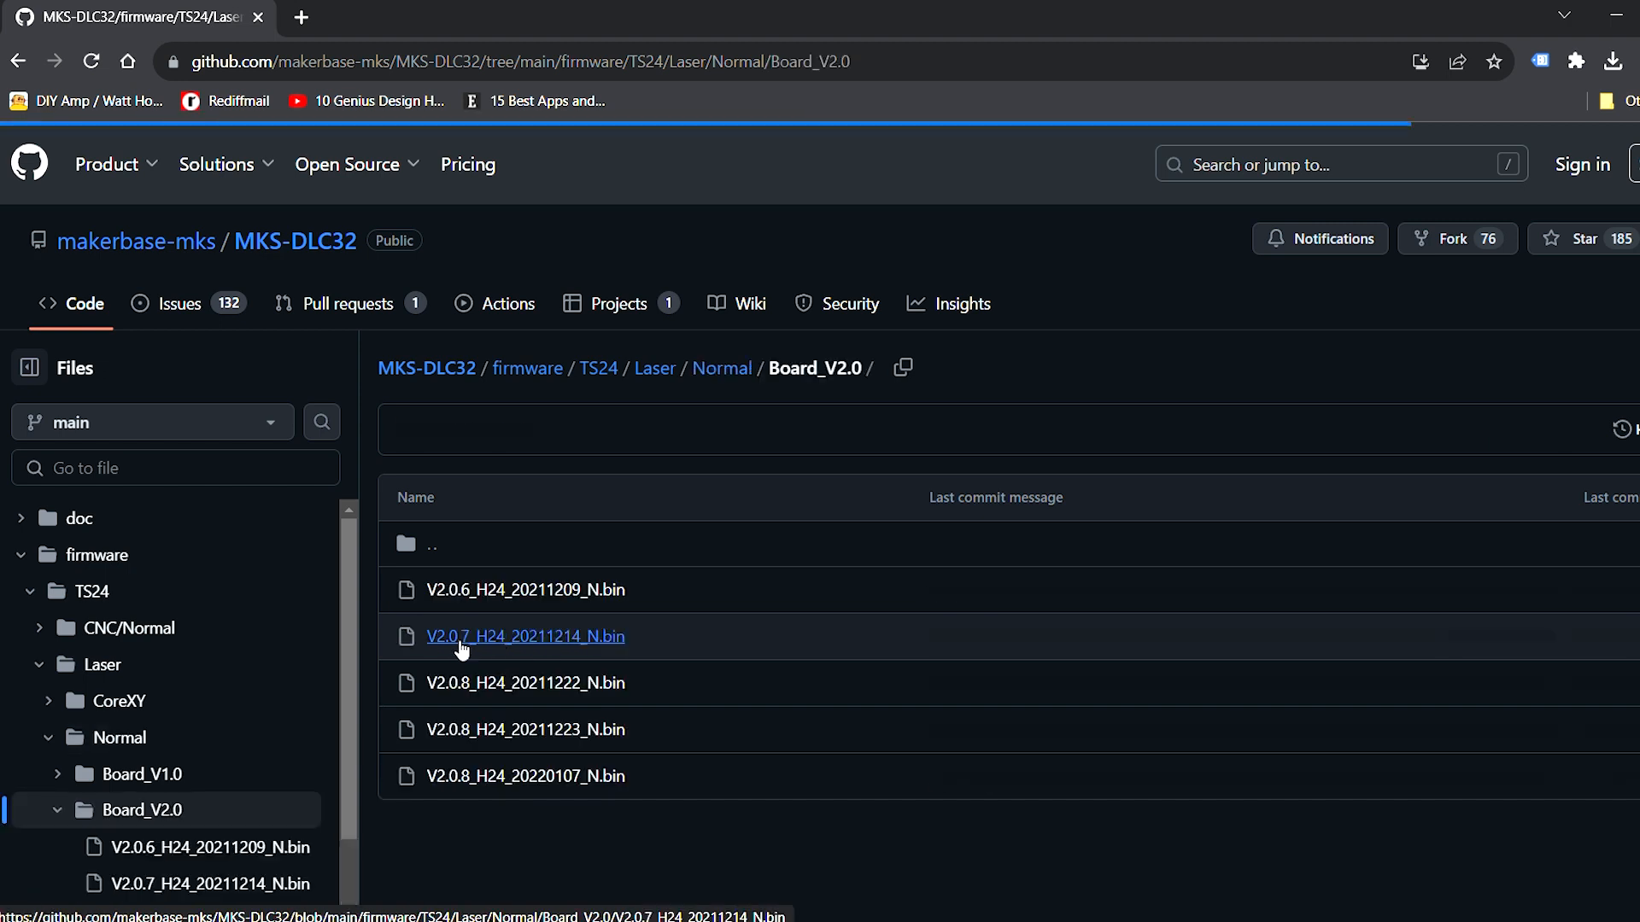
click(523, 776)
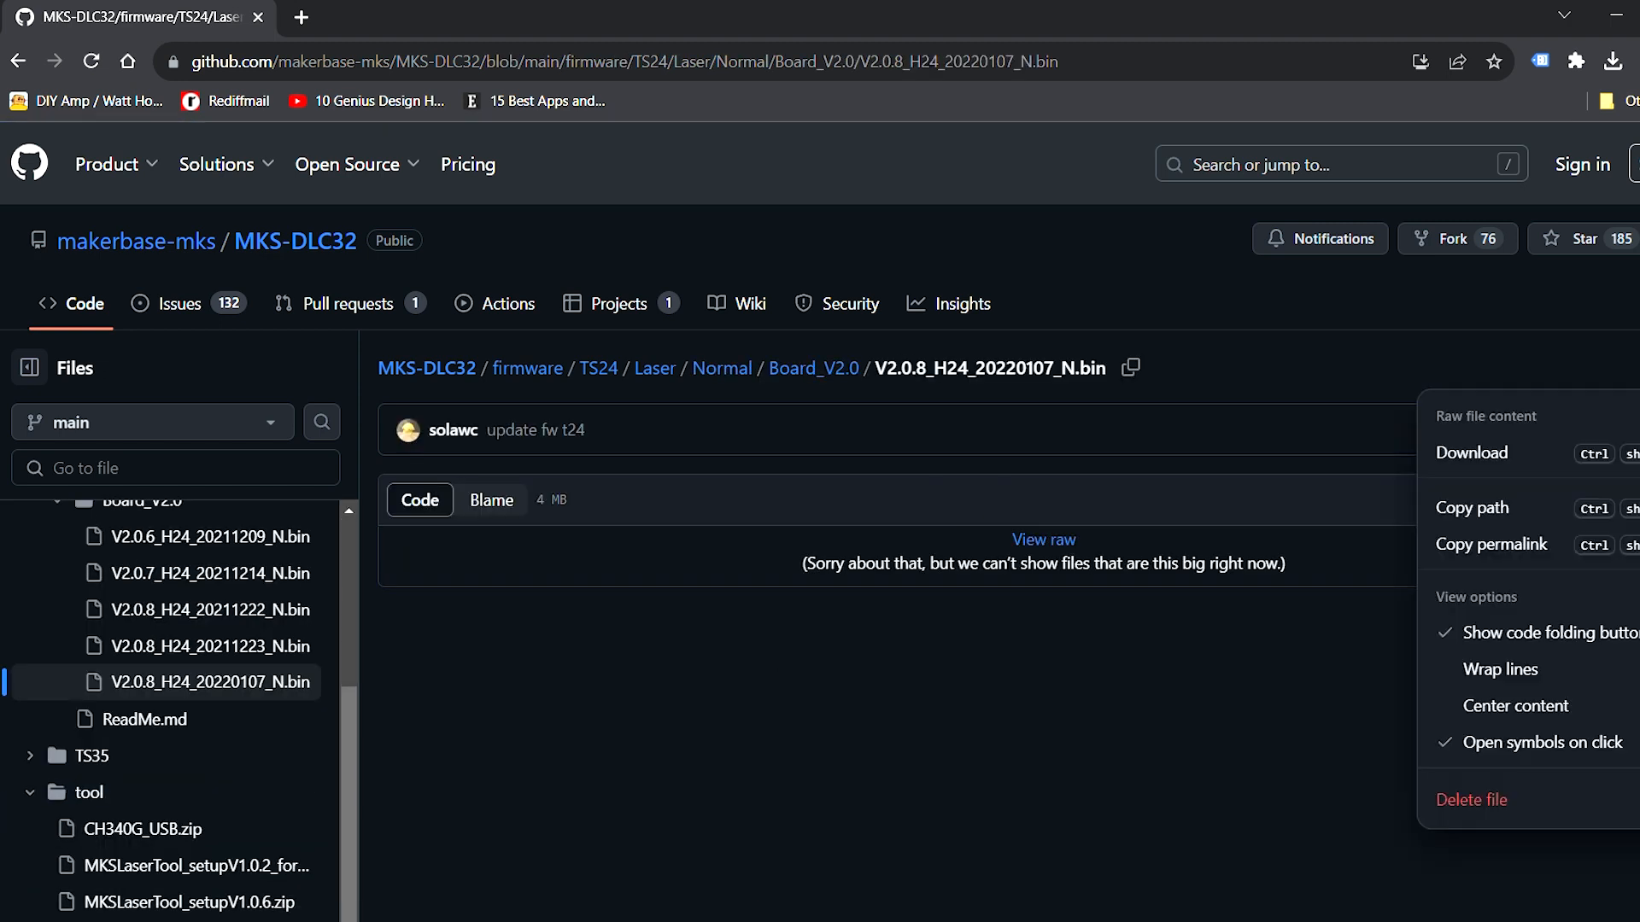
click(1472, 452)
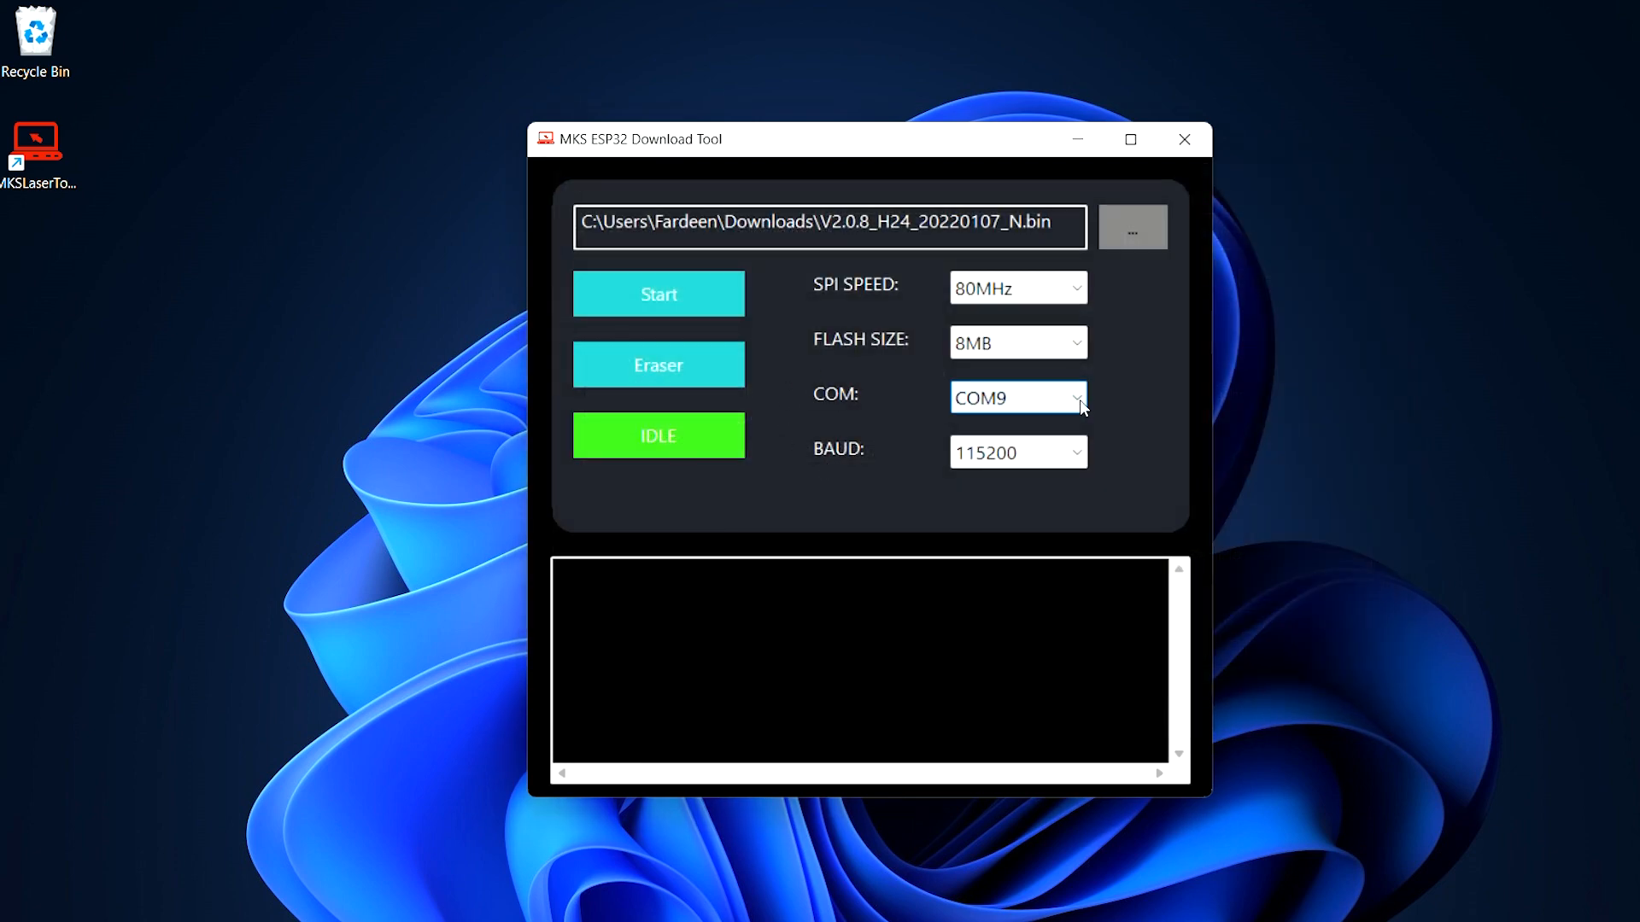
Flash V2.0.8_H24_20220107_N.bin to the board on COM9 until FINISH appears.
click(658, 293)
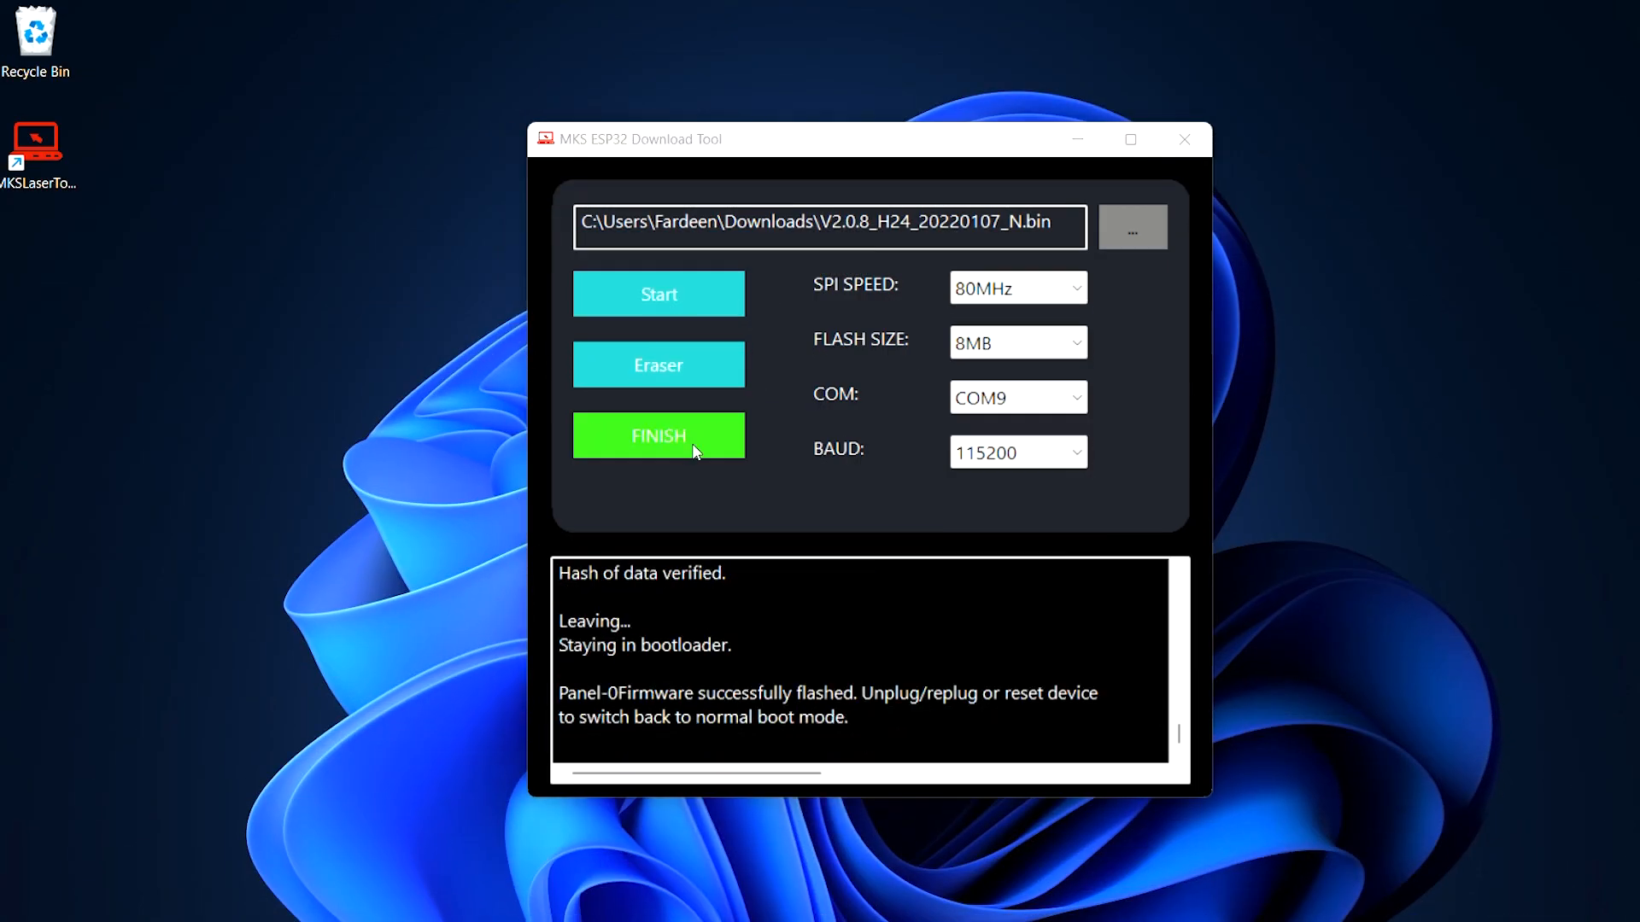
mouse_move(674, 444)
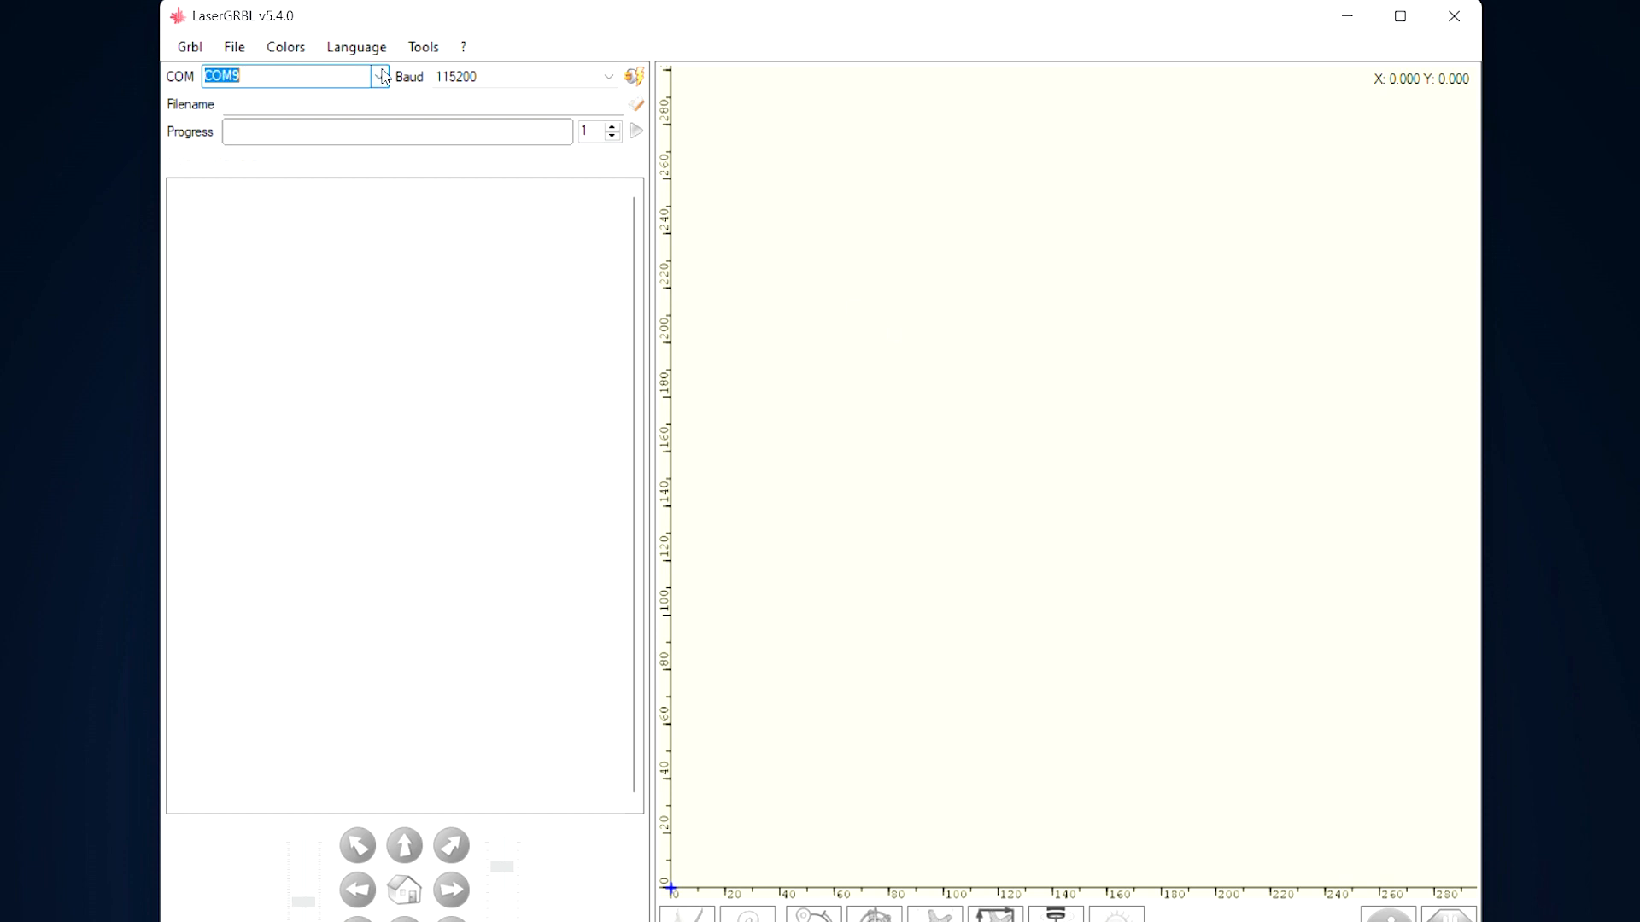
Connect LaserGRBL to the MKS DLC32 board on COM9 at 115200 baud.
click(634, 75)
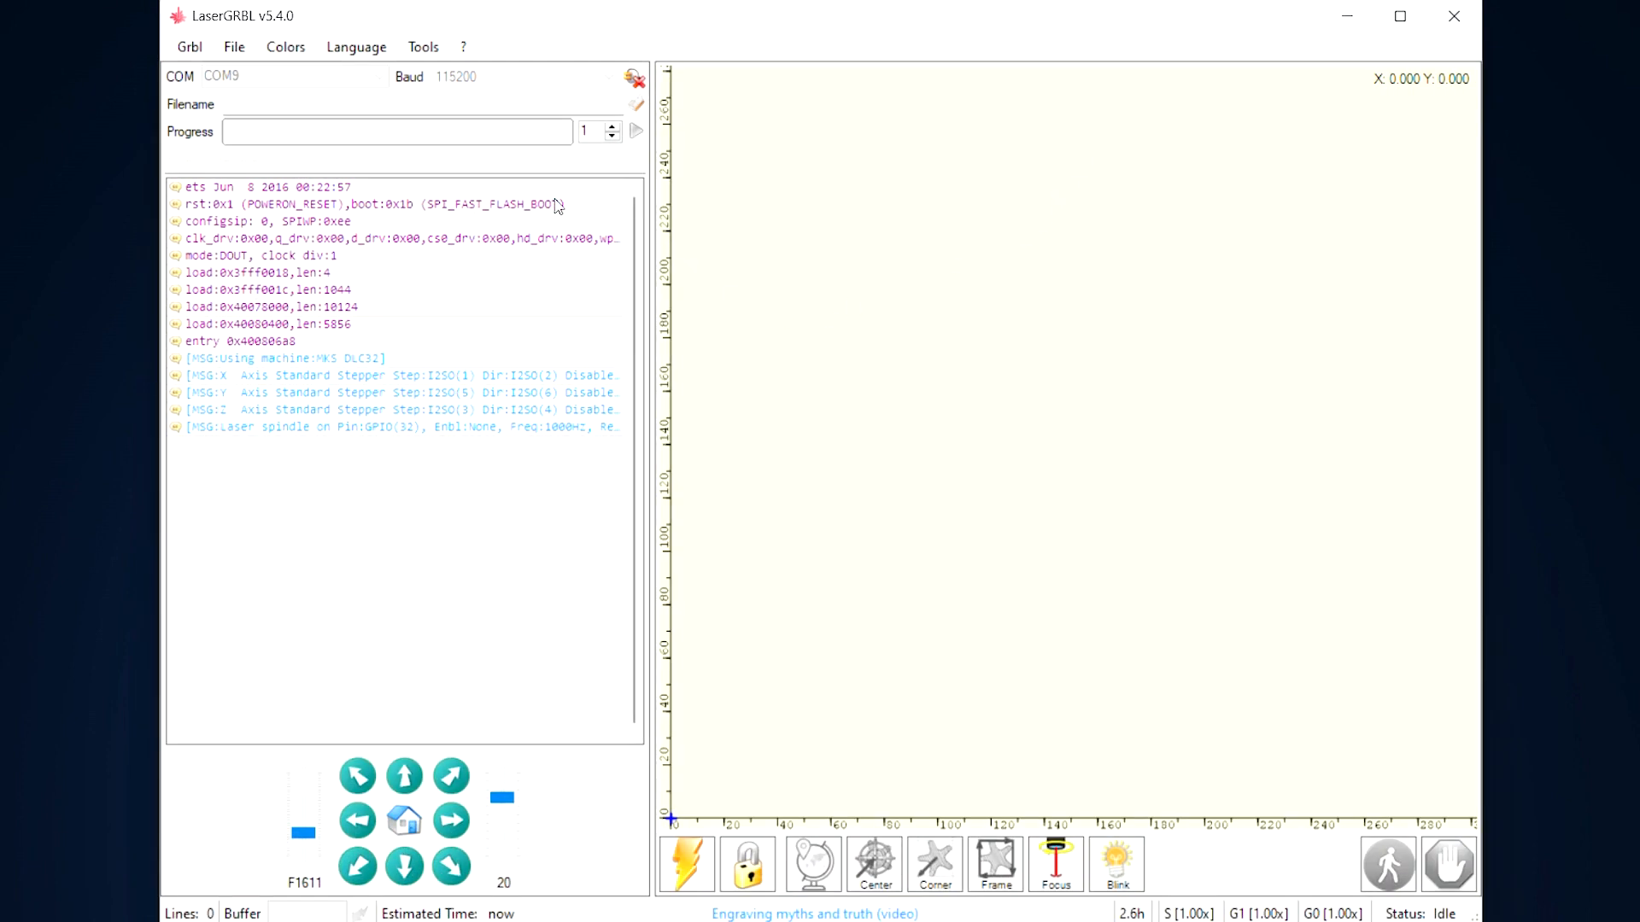
mouse_move(525, 295)
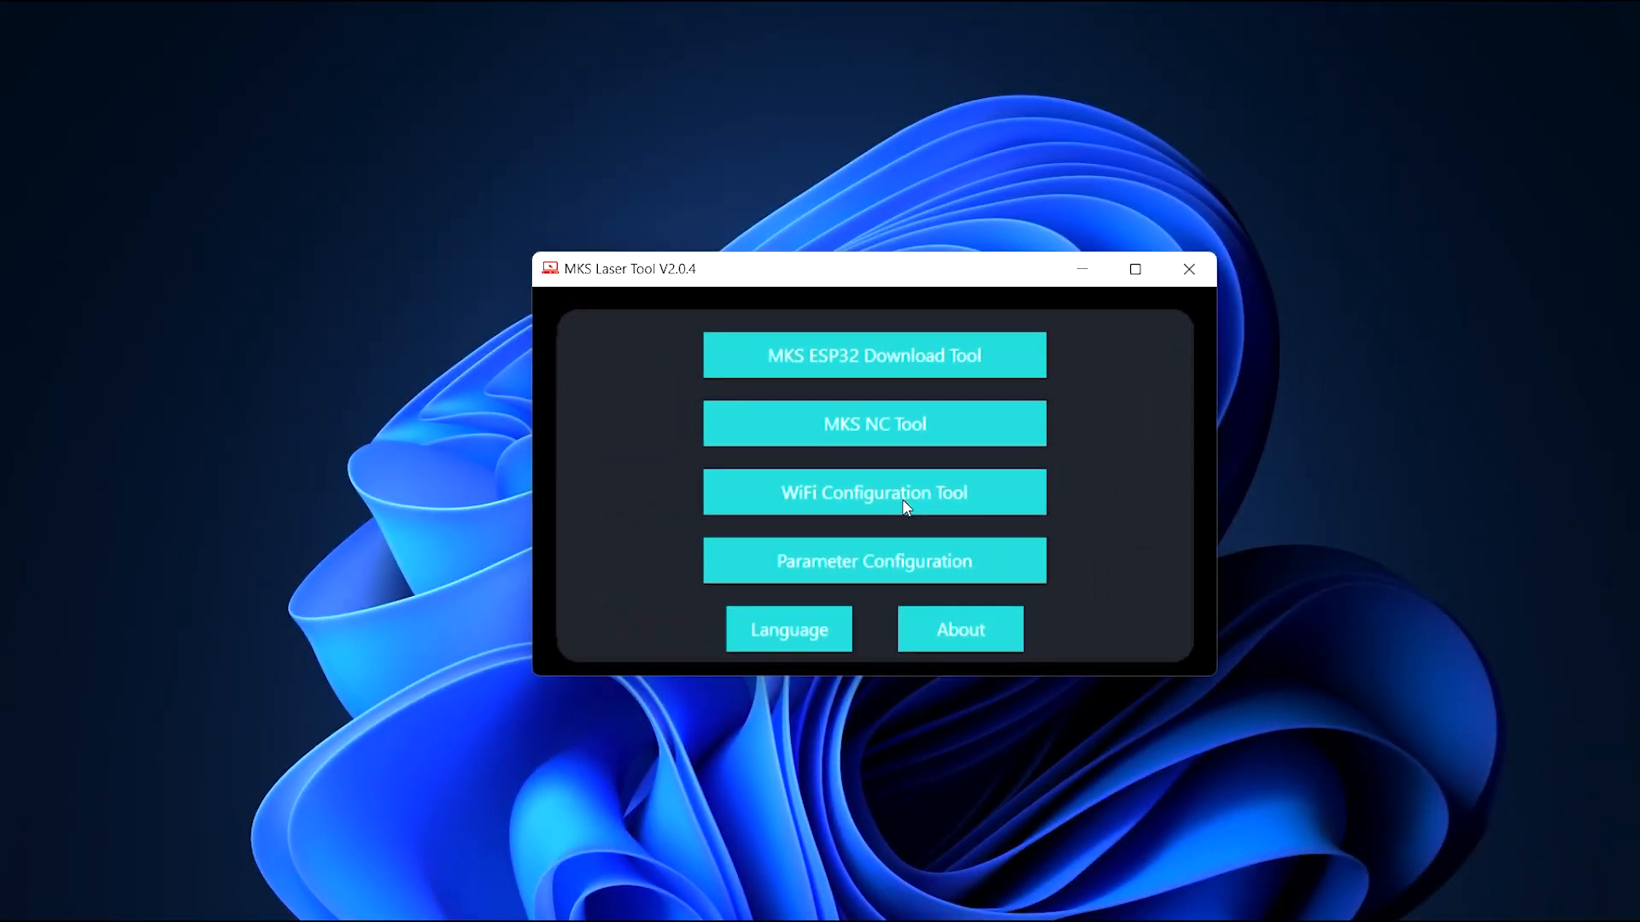
Connect MKS Laser Tool's WiFi configuration to the board on COM8.
click(873, 492)
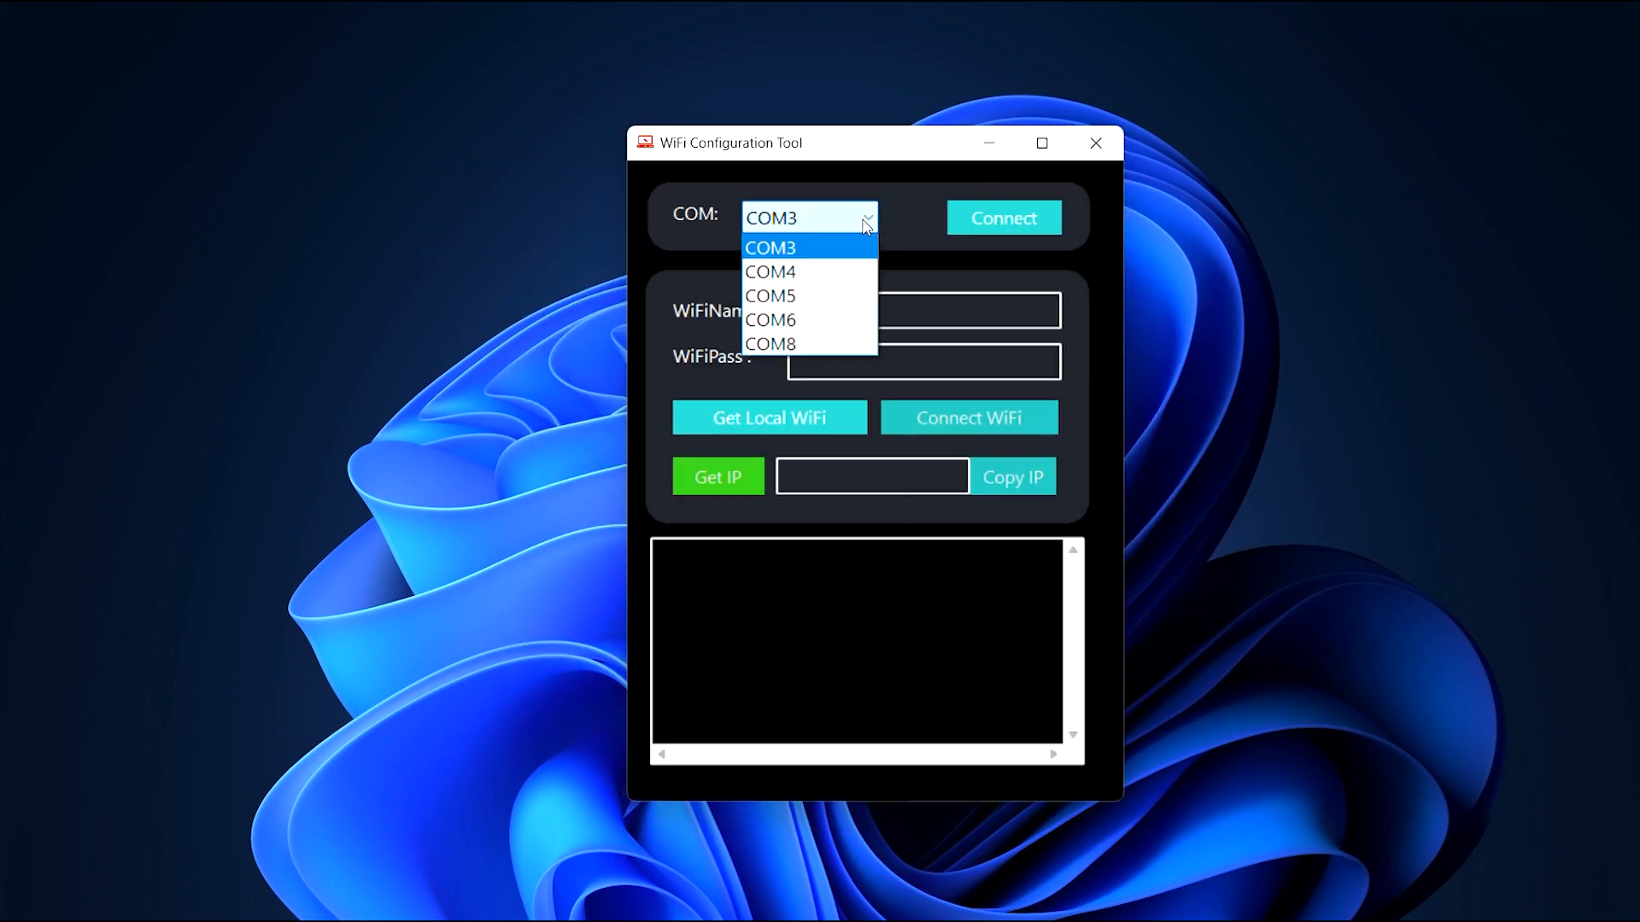
click(770, 344)
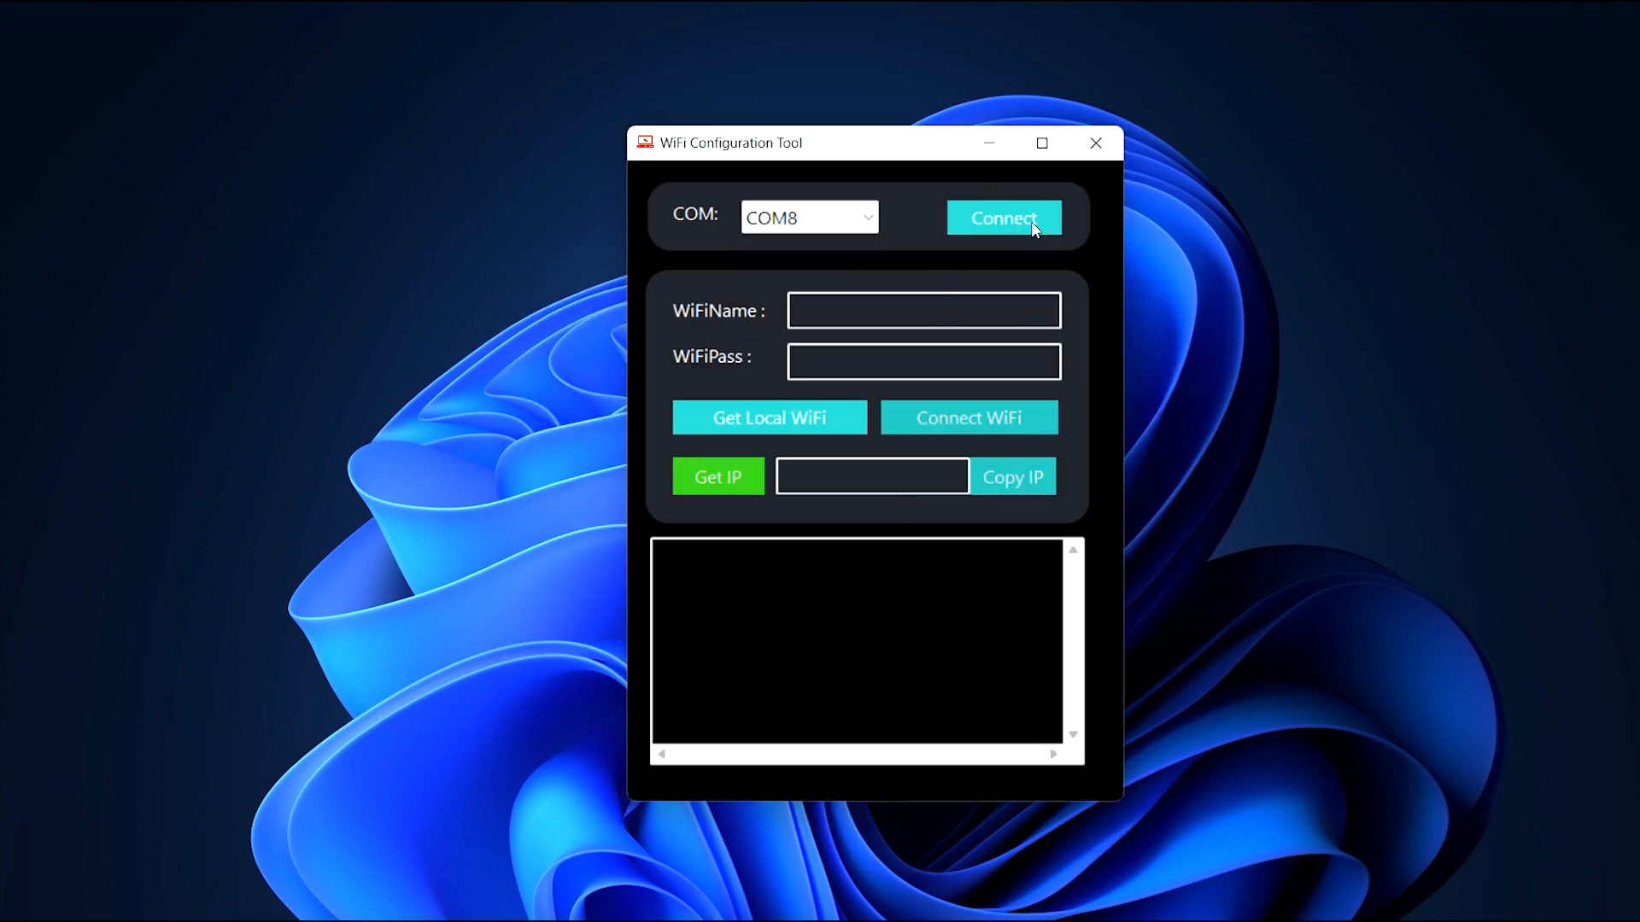
click(1003, 218)
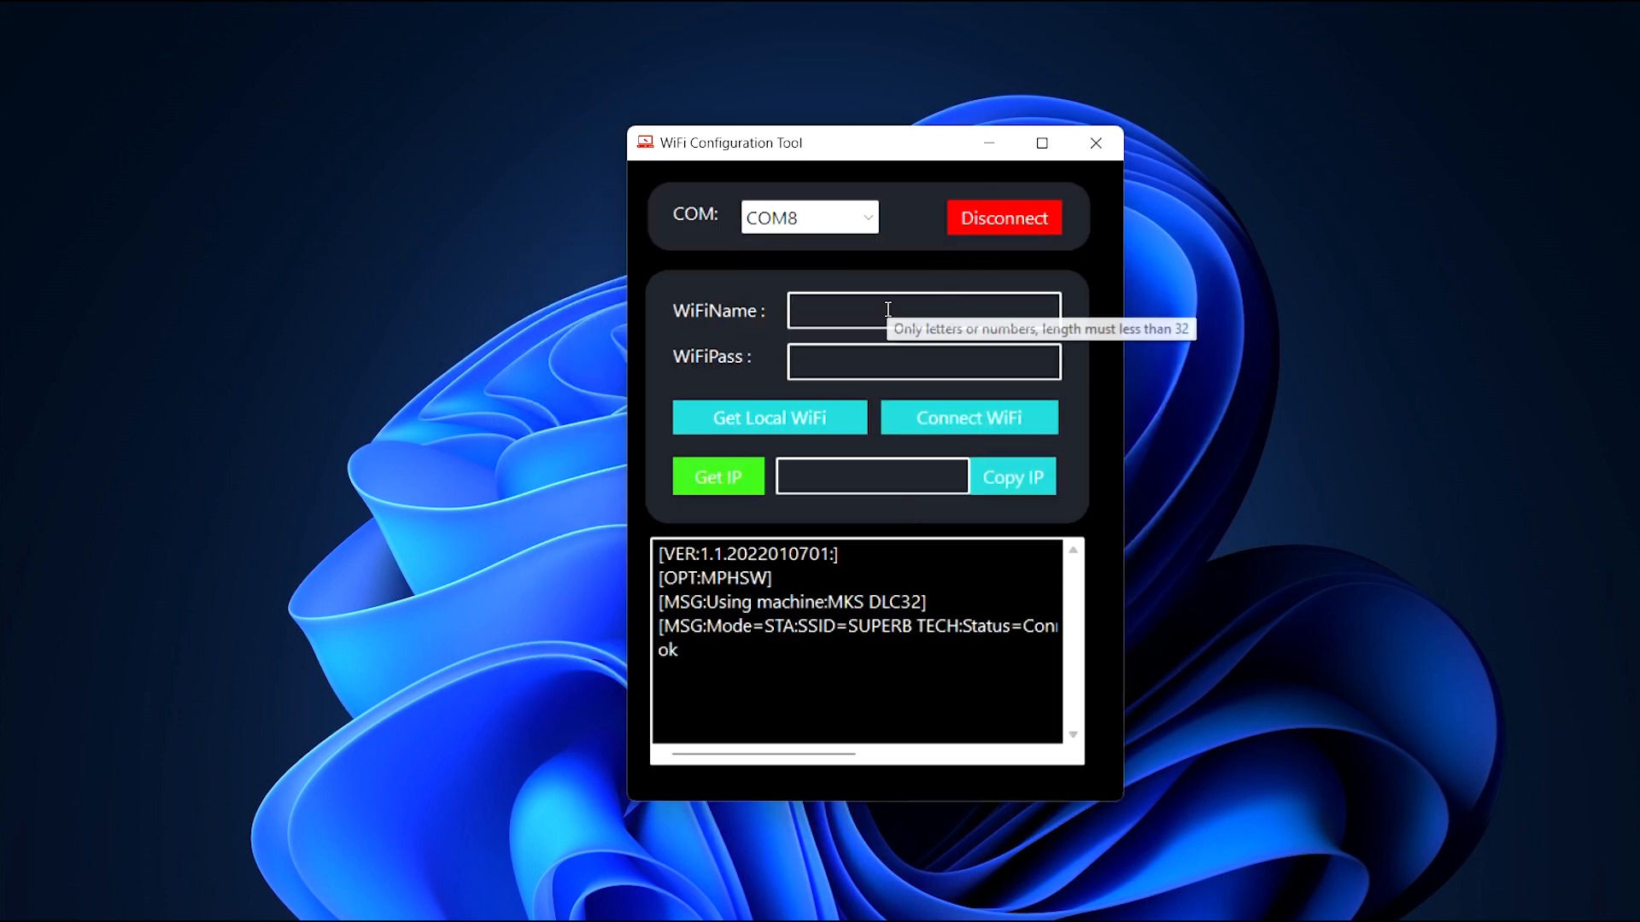
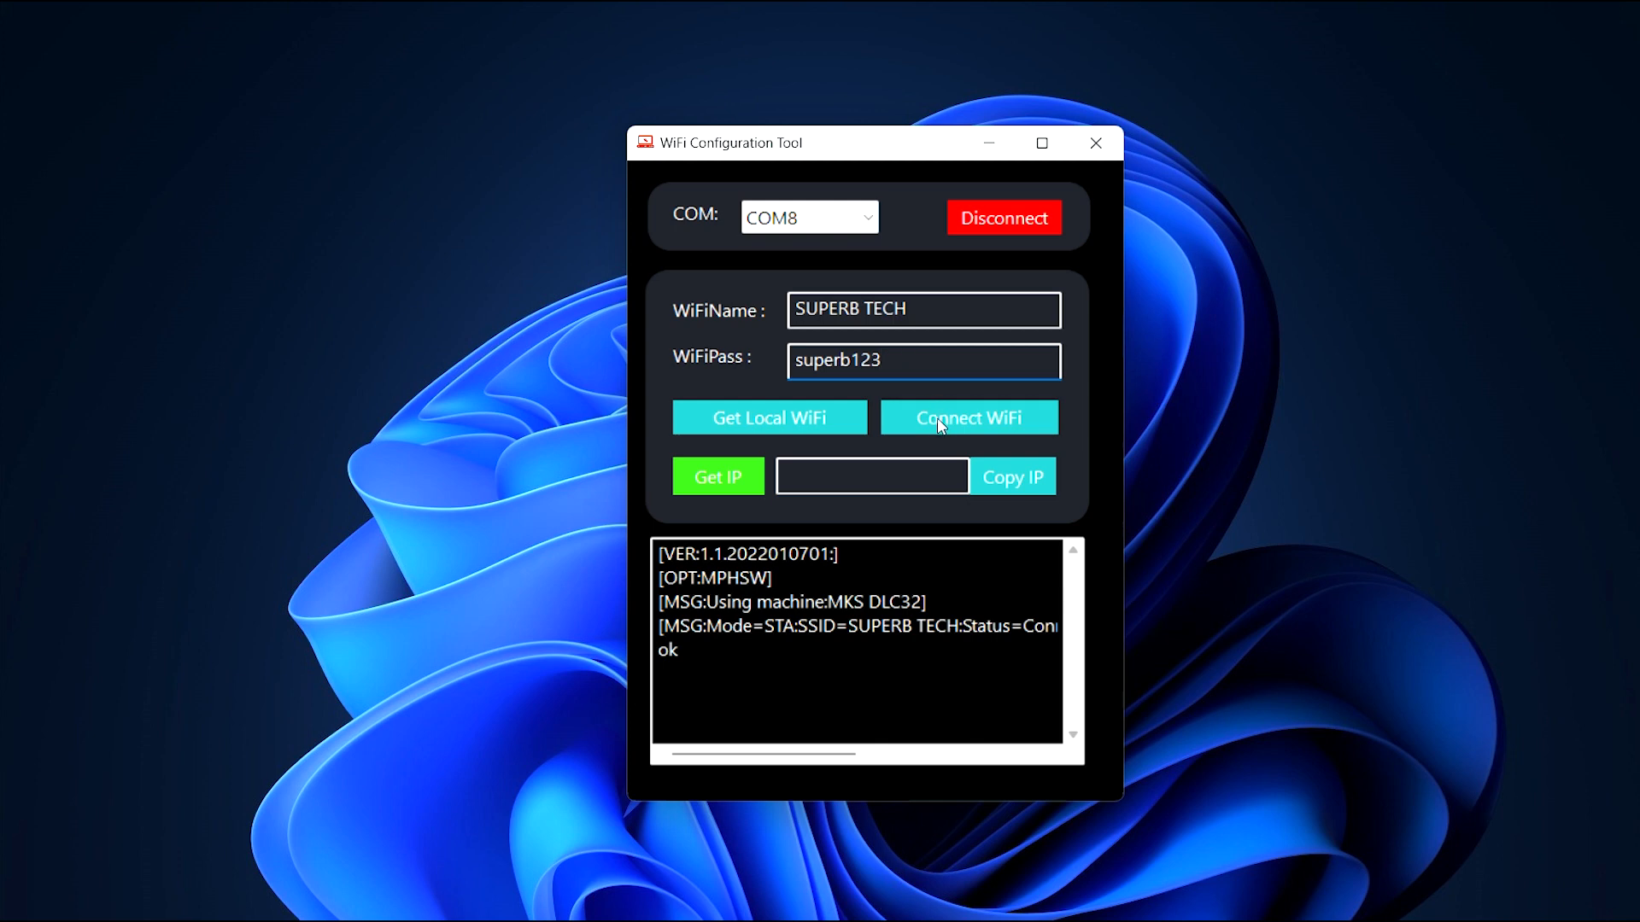
Send the SUPERB TECH WiFi name and password to the board, confirming IP 192.168.1.17.
click(968, 418)
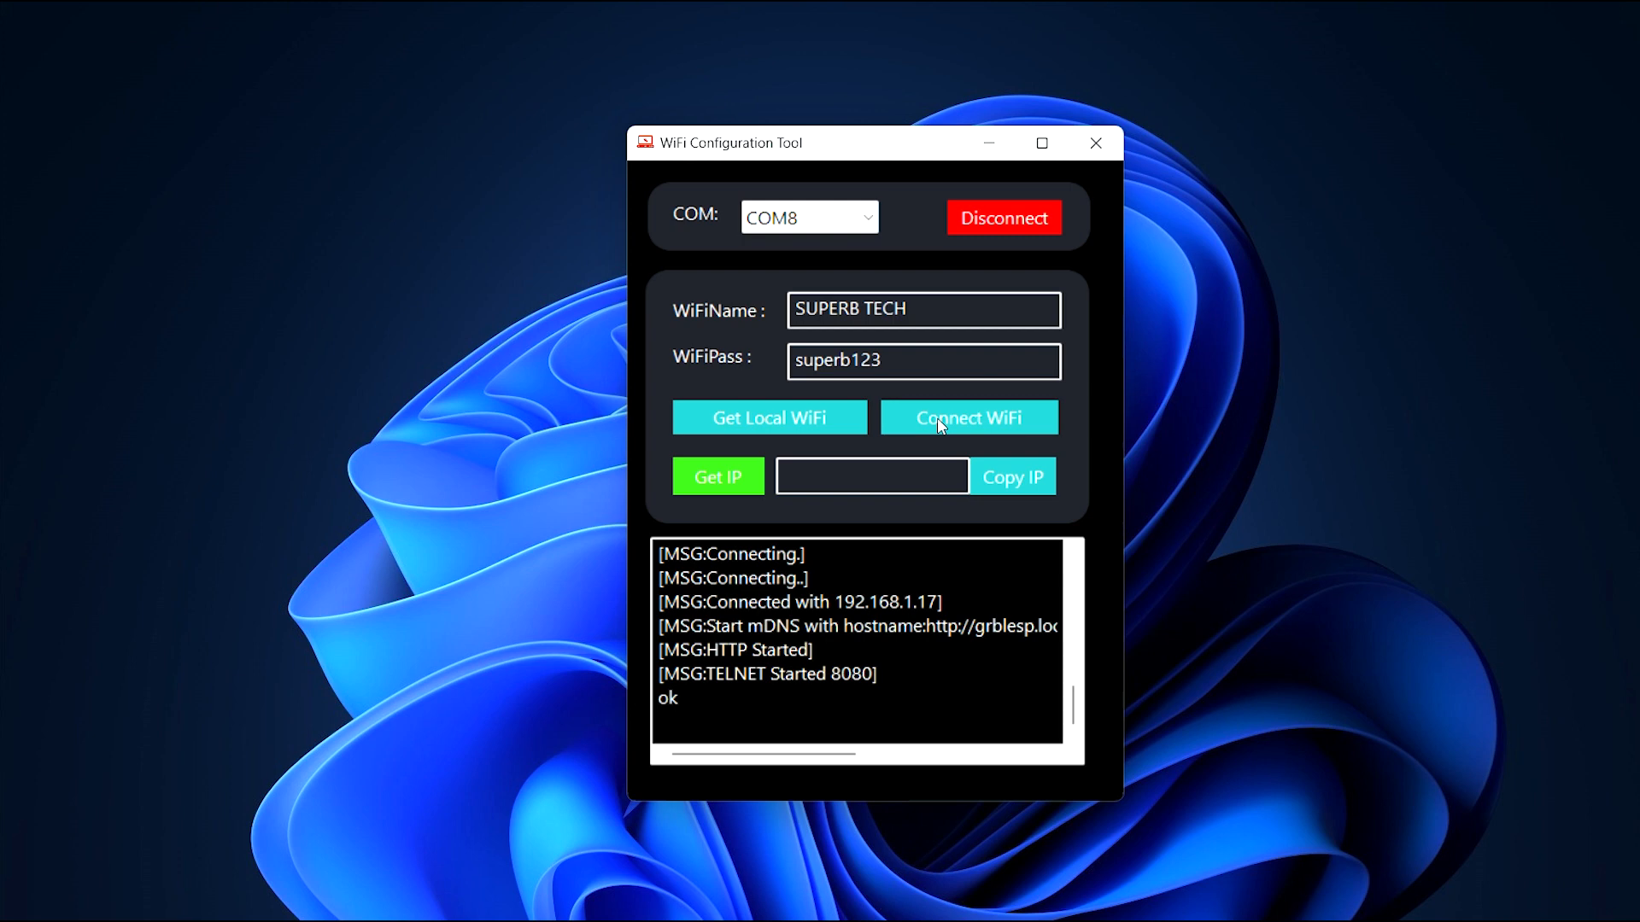
click(718, 476)
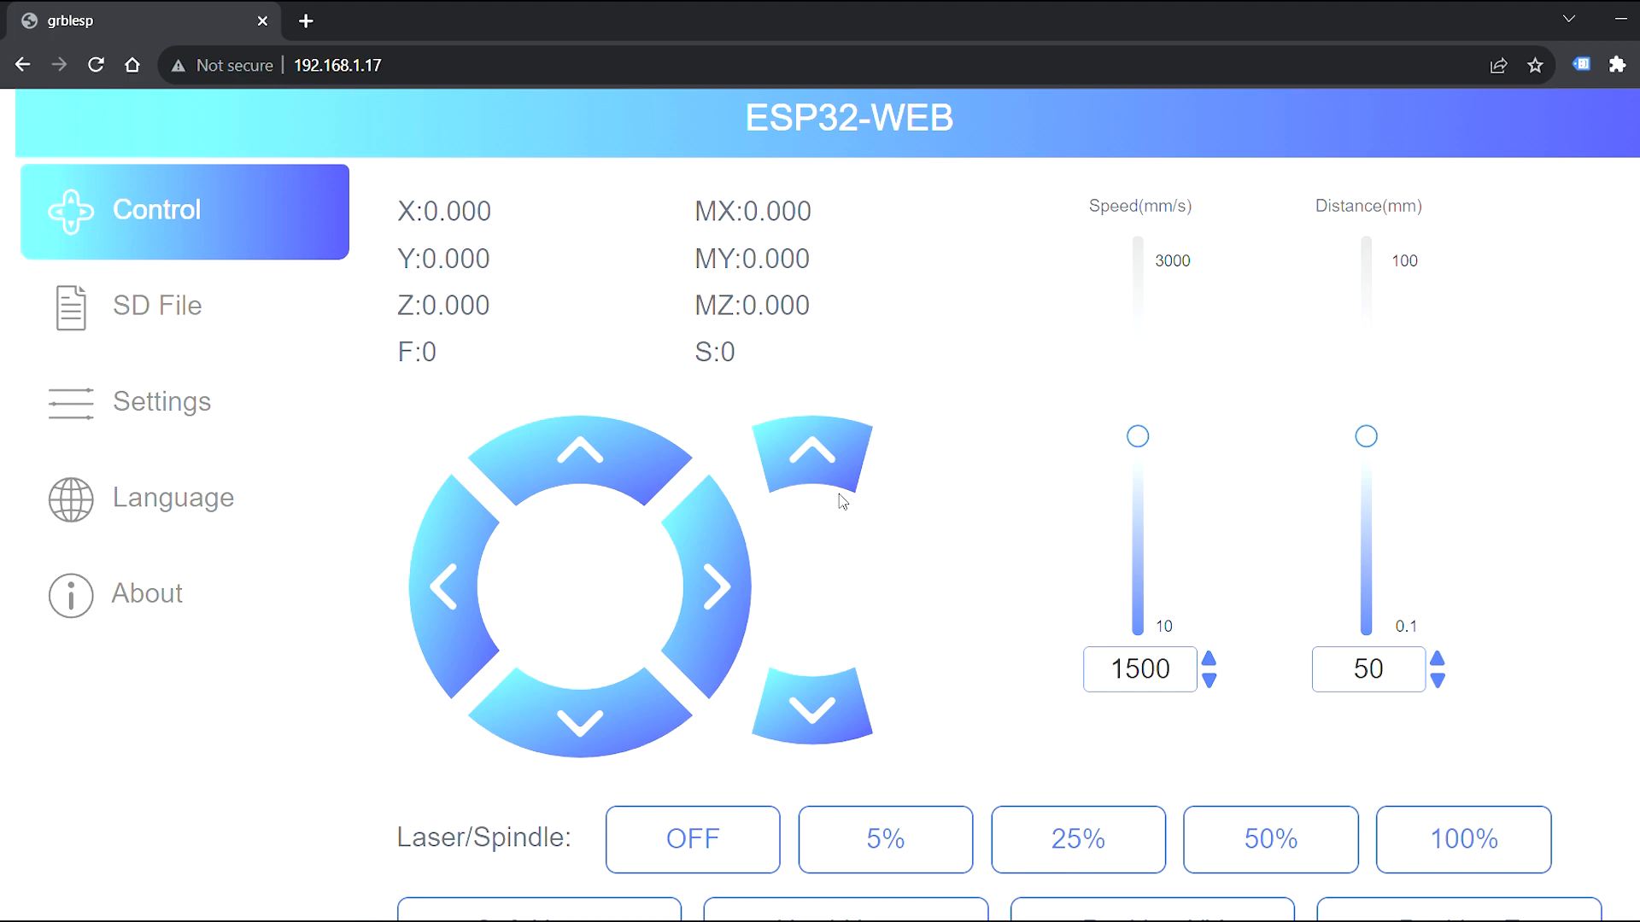
Jog the laser 50 mm along X and along Y, then return to origin.
click(717, 587)
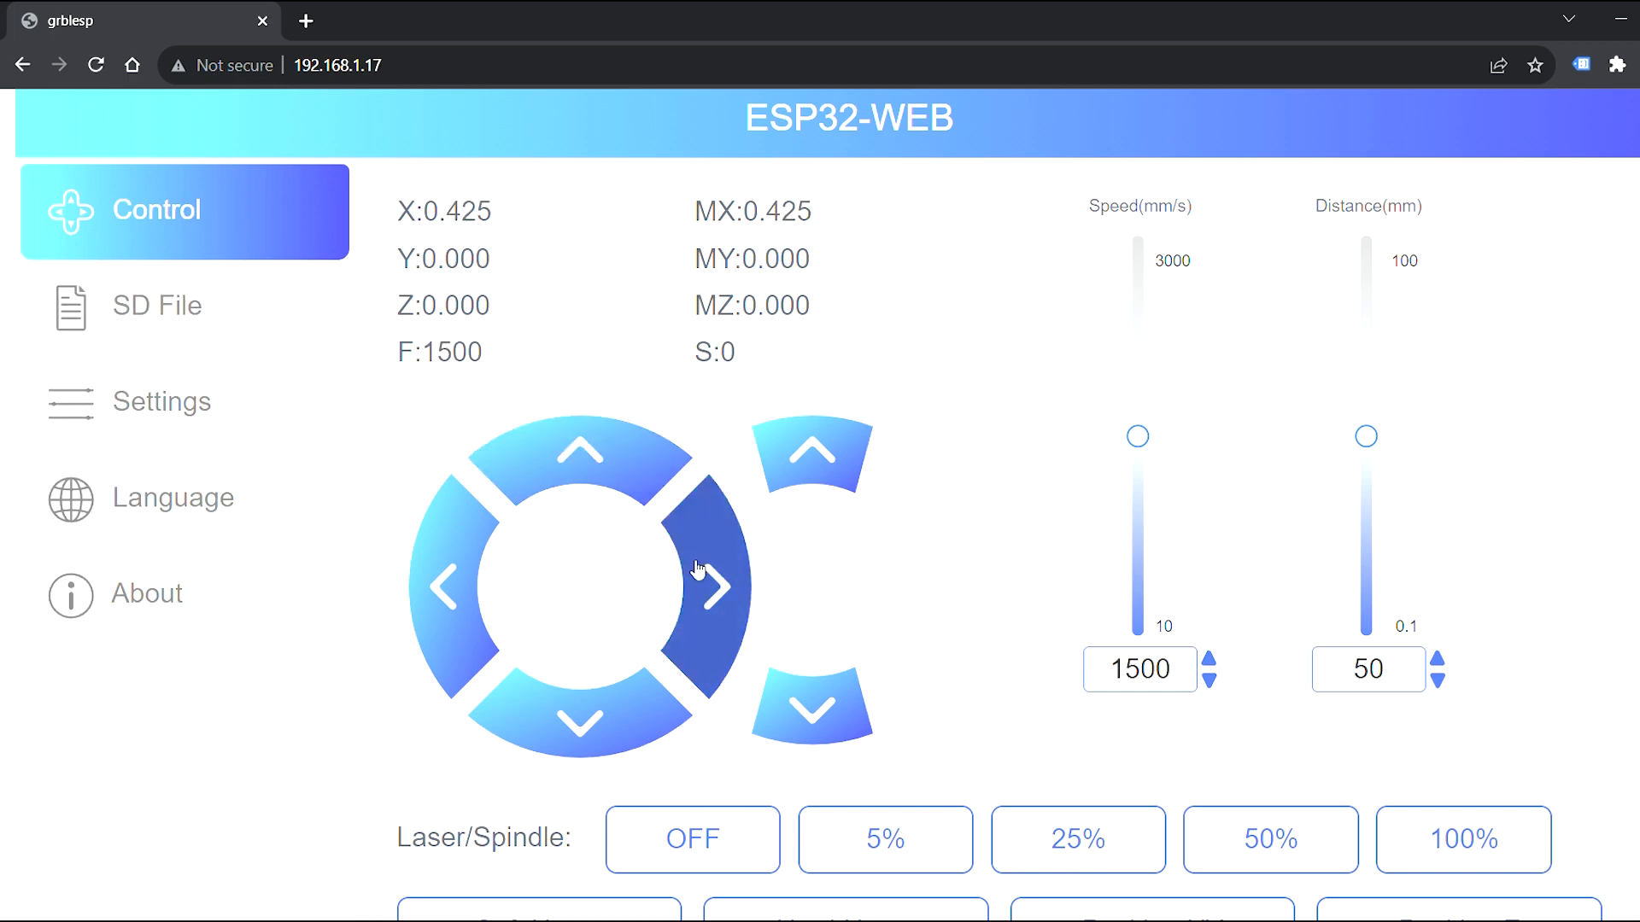
scroll(down, 3)
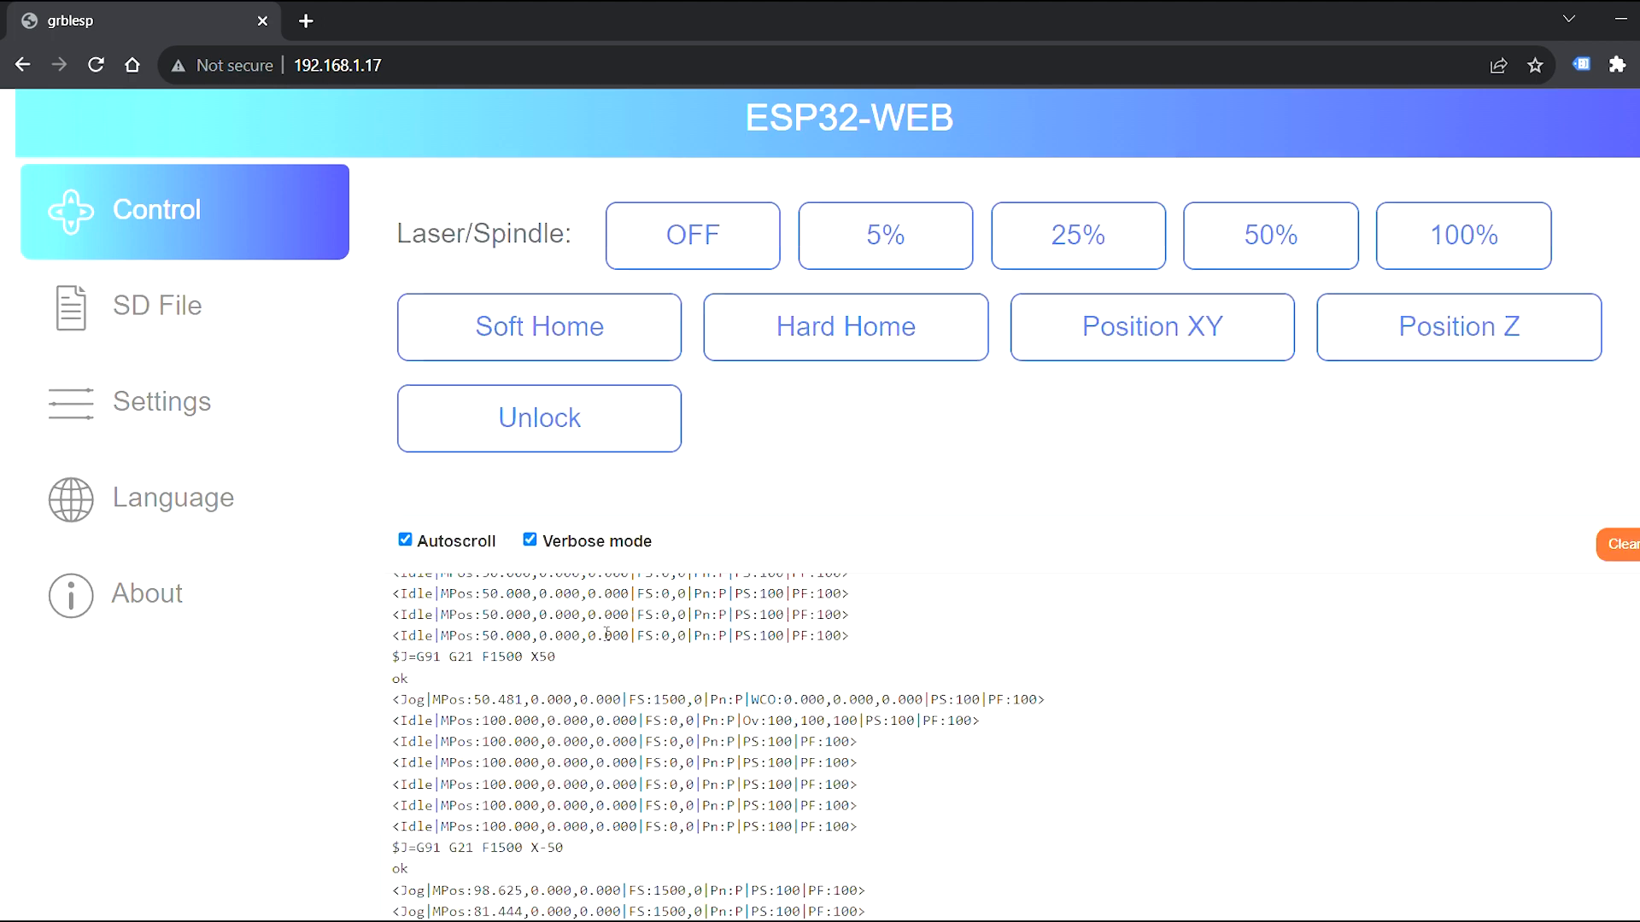
scroll(down, 3)
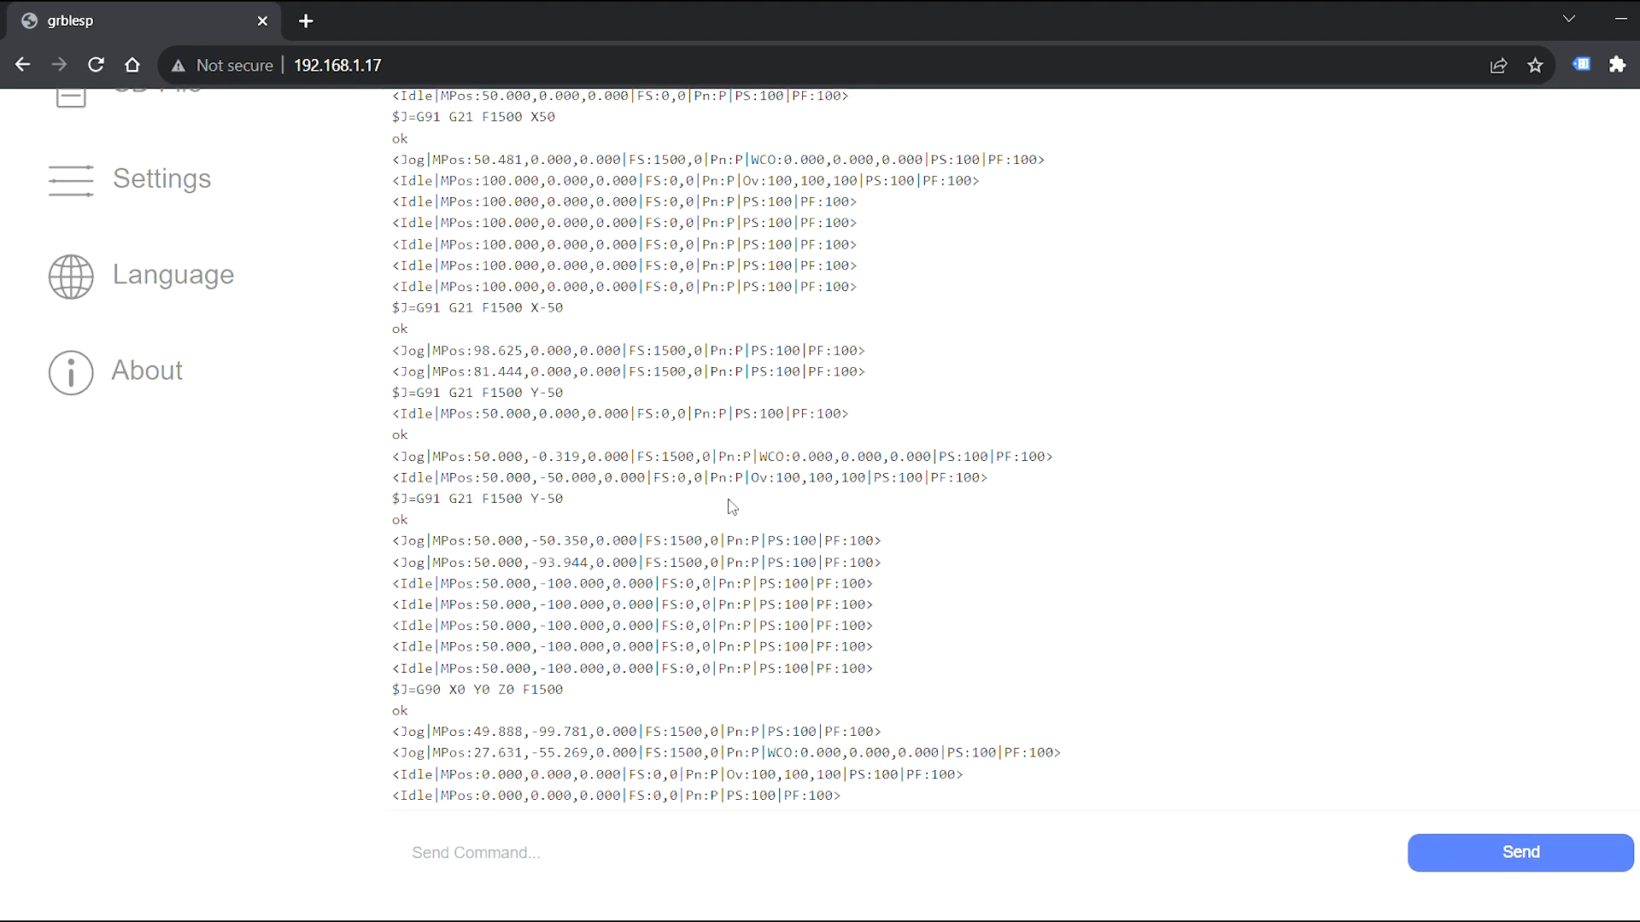
click(158, 209)
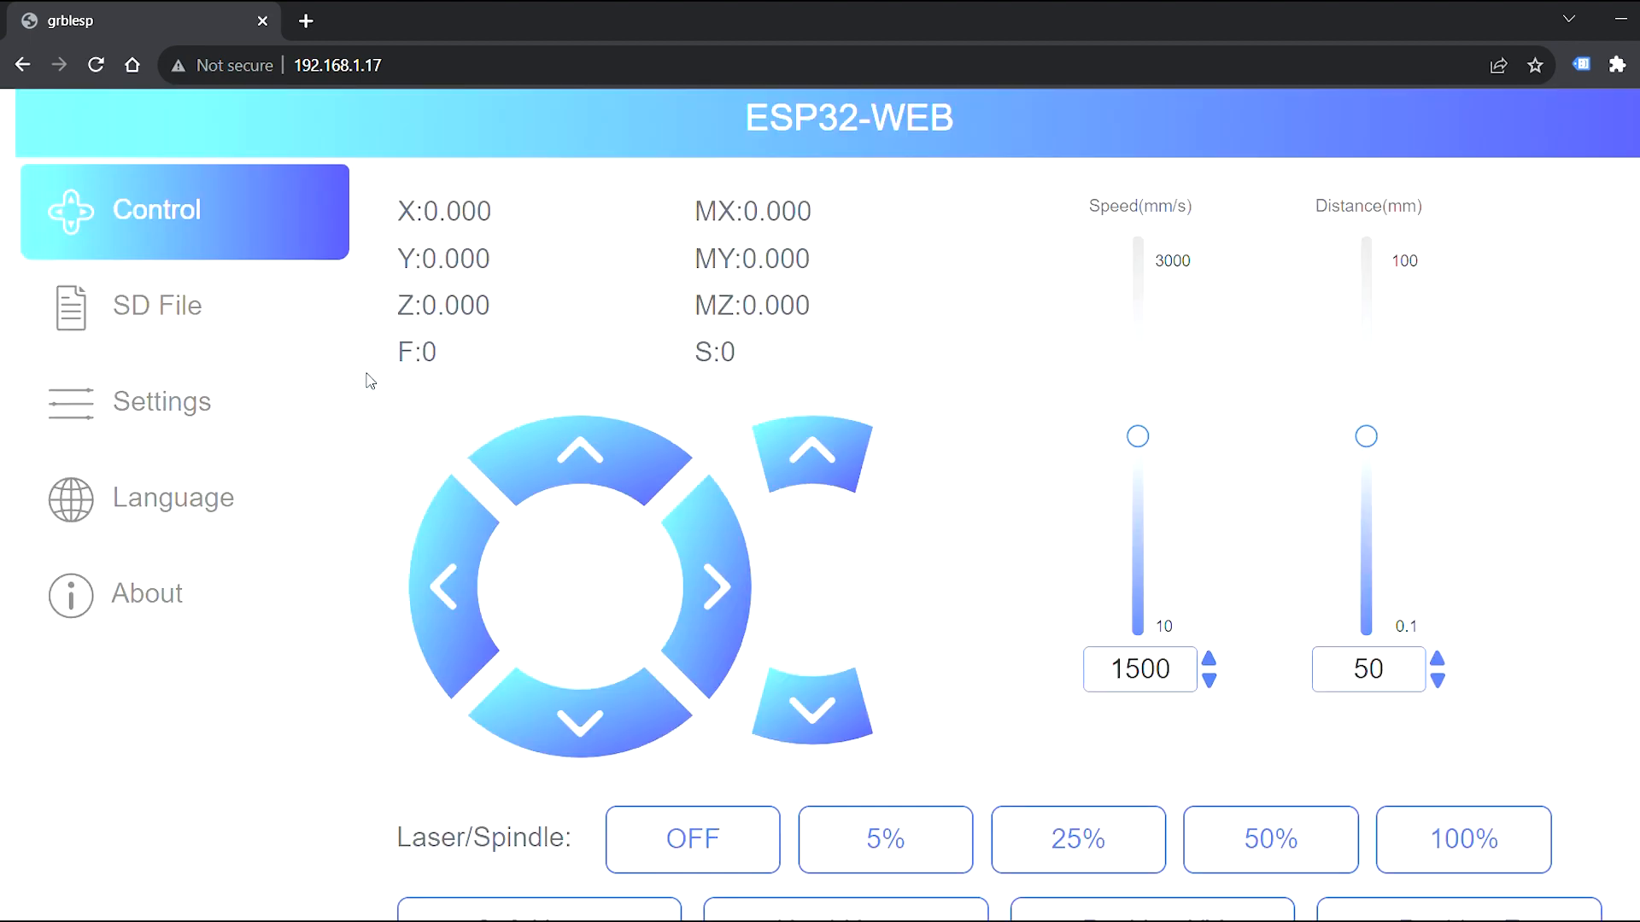
Show the Settings page and scroll through the GRBL parameter list.
click(162, 402)
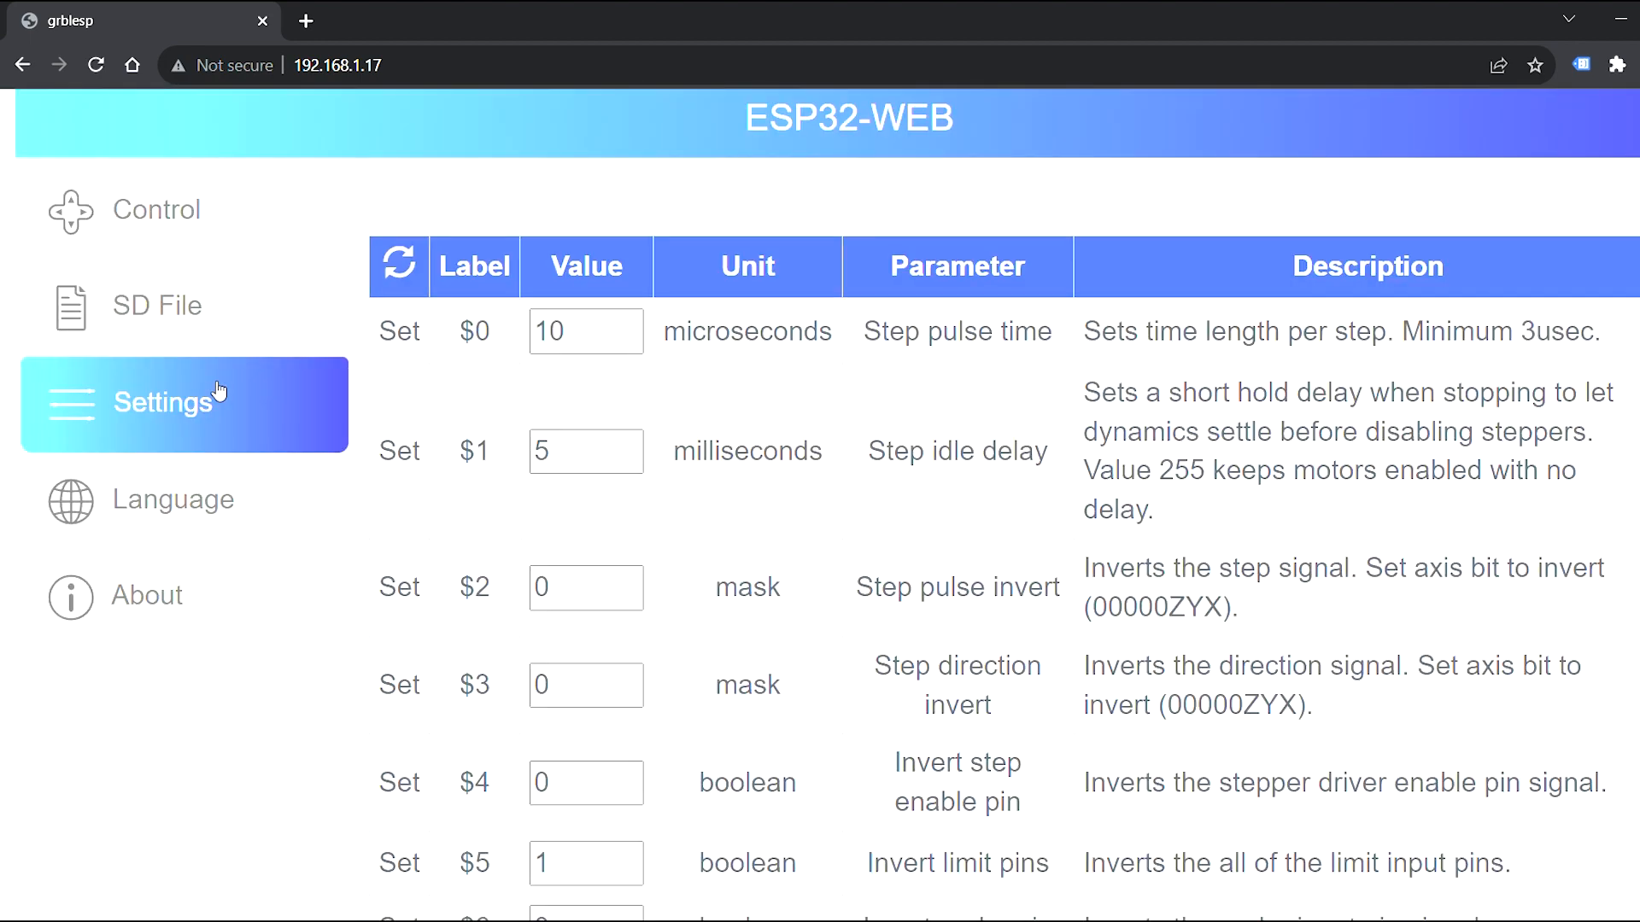
scroll(down, 3)
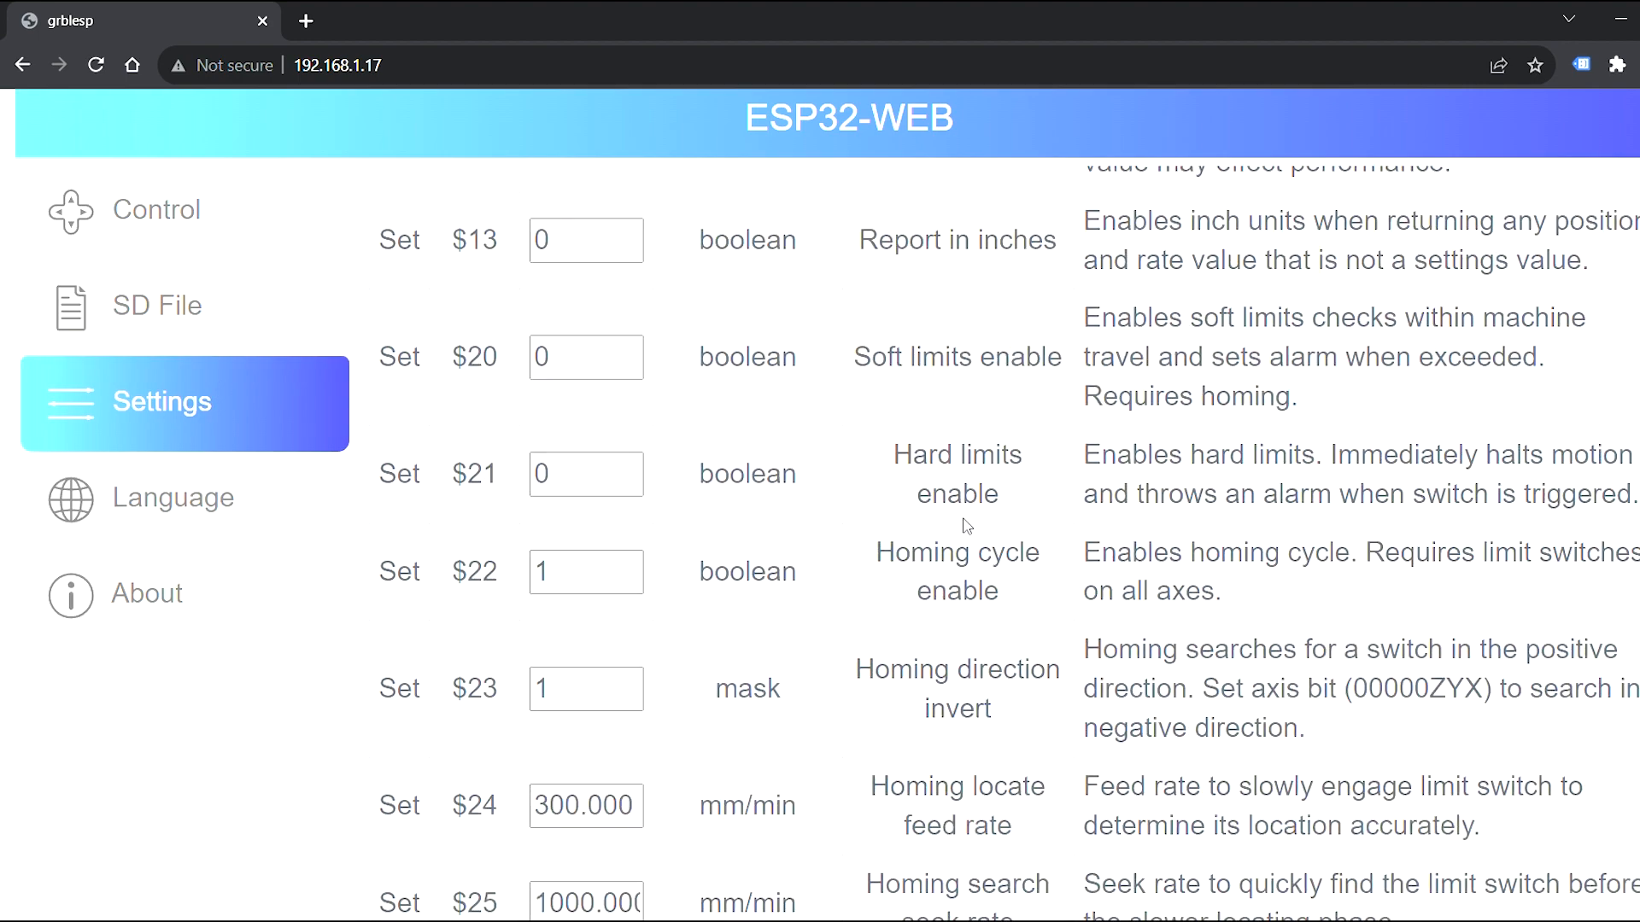
scroll(down, 3)
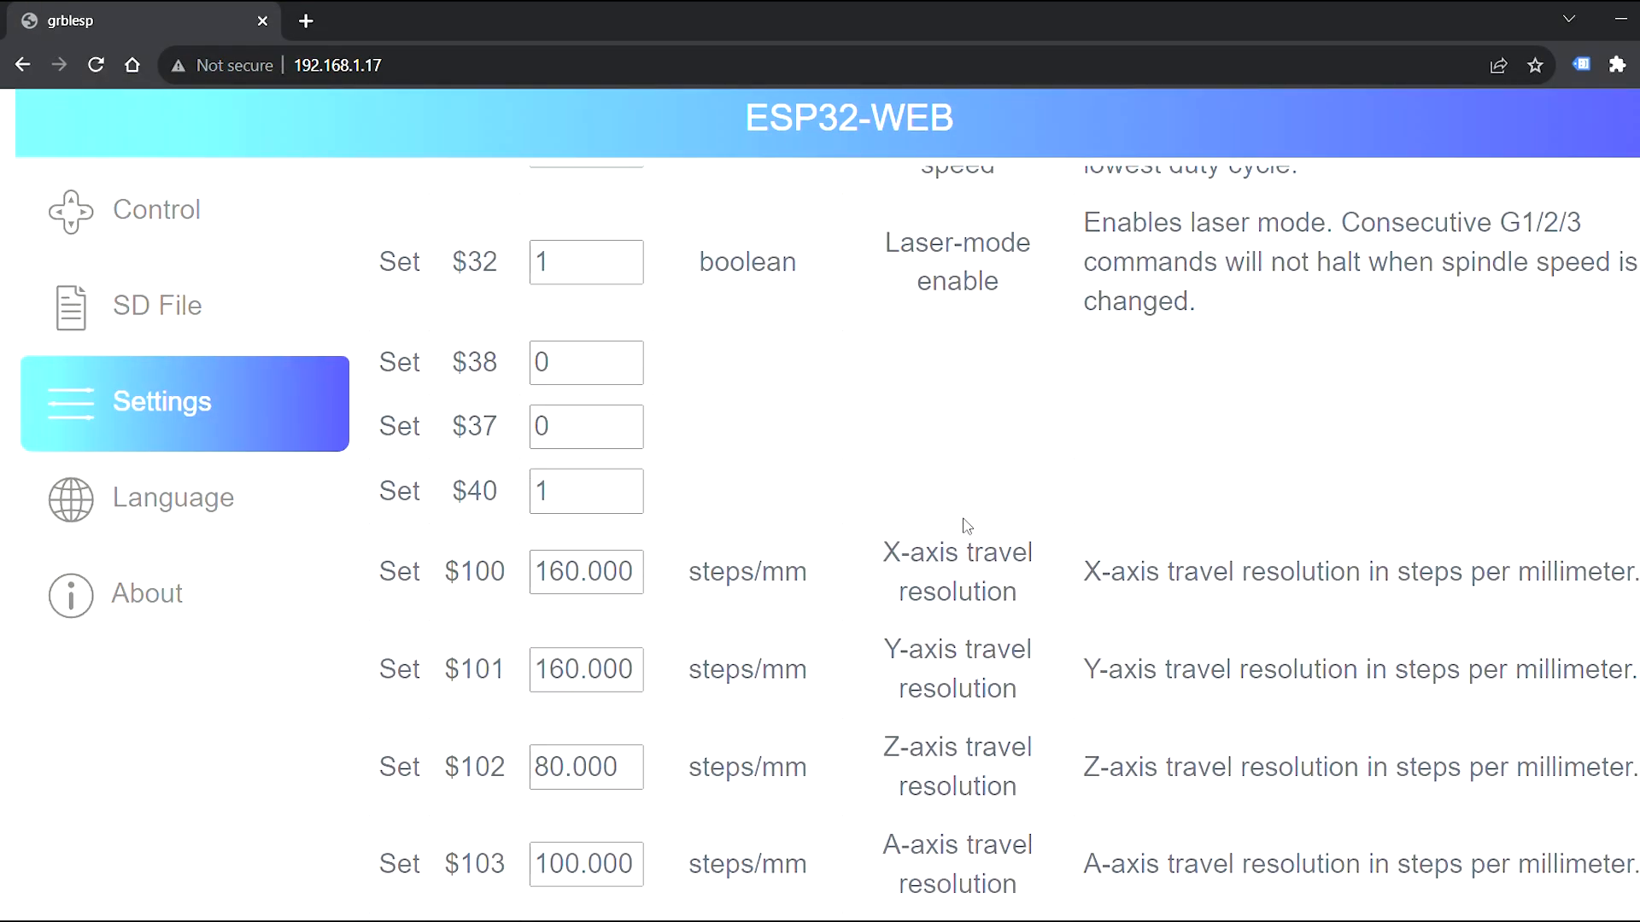
scroll(down, 3)
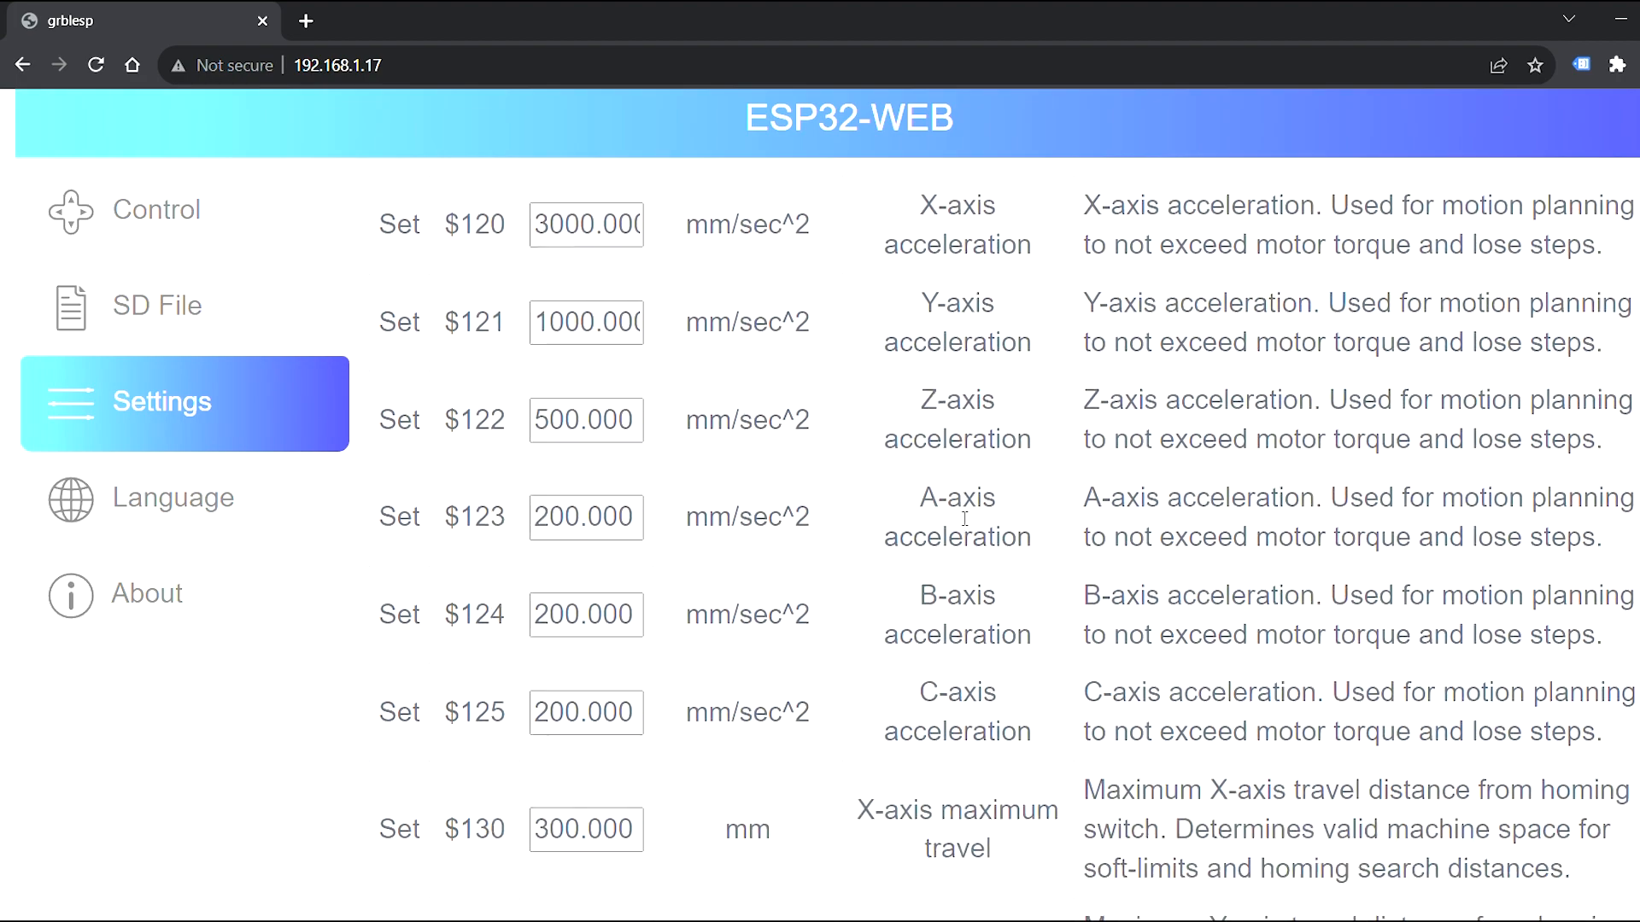
scroll(down, 3)
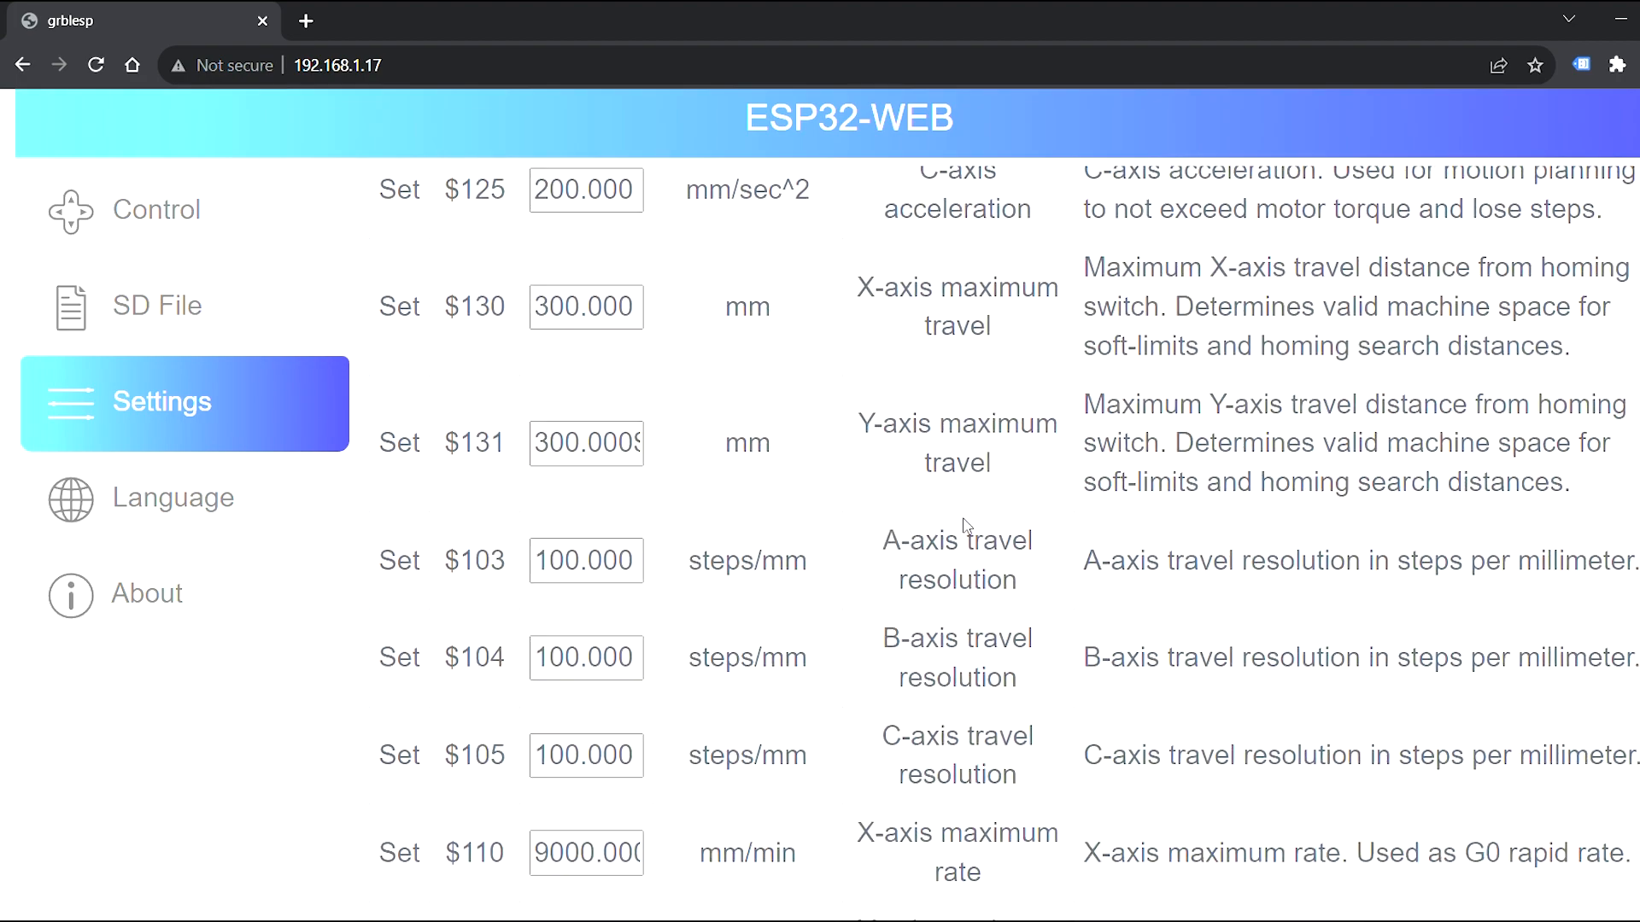